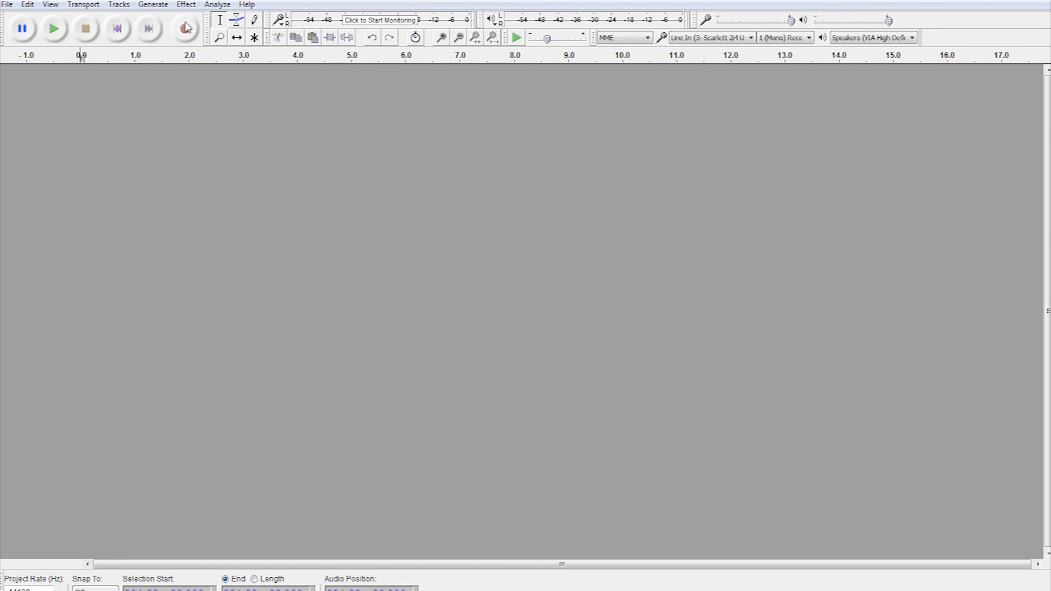
pyautogui.moveTo(182, 28)
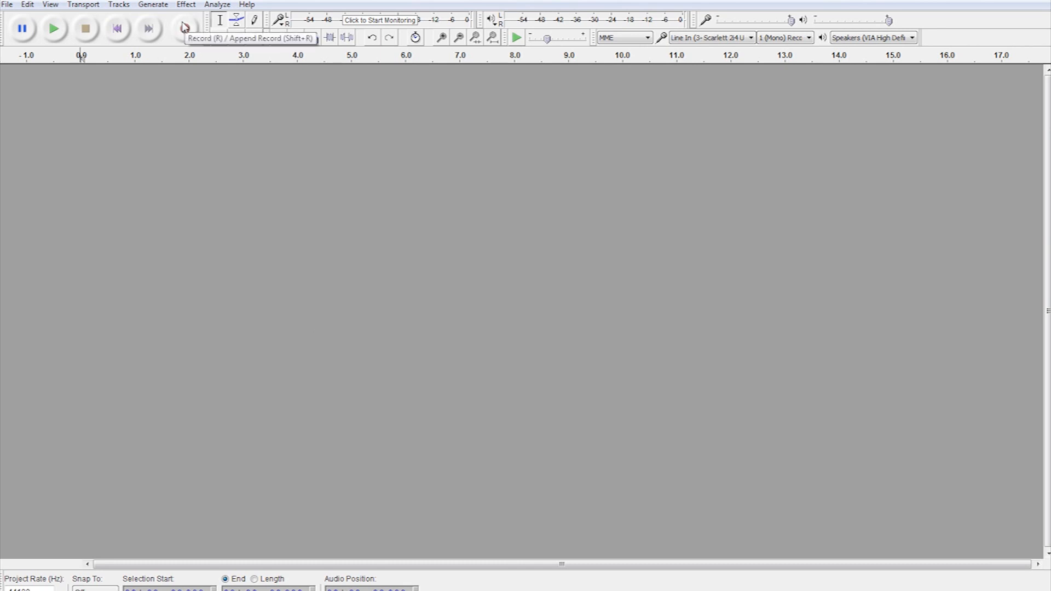
# Record about nine seconds of voice, then select the silent stretch before the speech
pyautogui.click(182, 30)
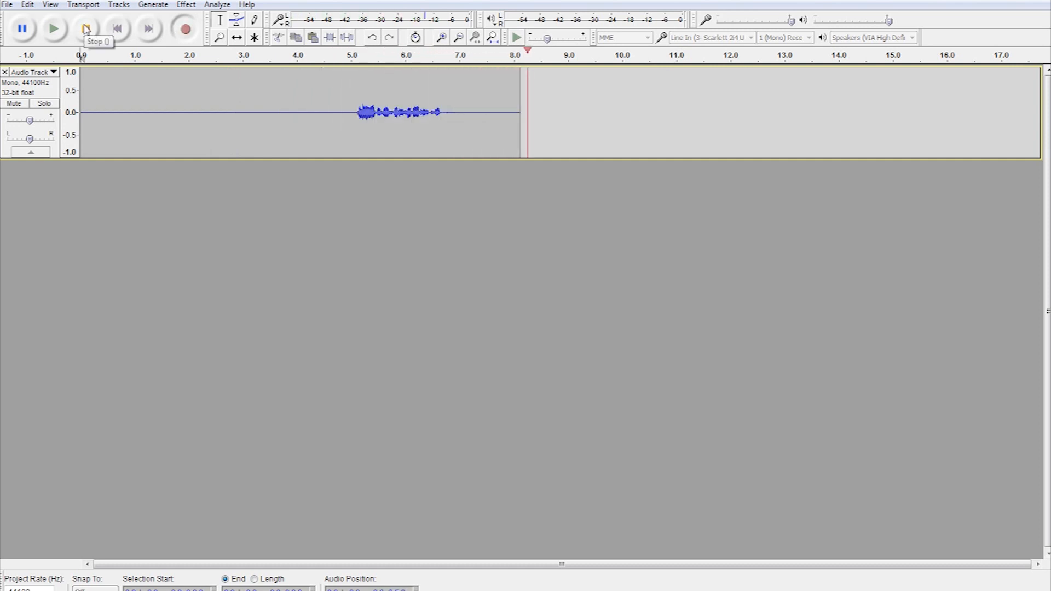
pyautogui.click(85, 29)
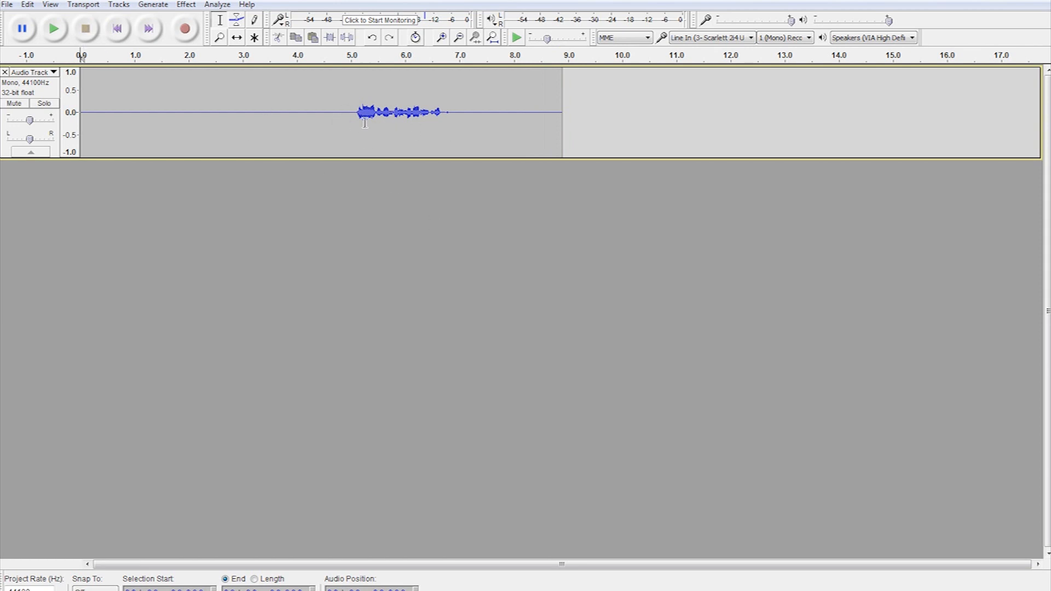
pyautogui.moveTo(80, 112); pyautogui.dragTo(338, 112)
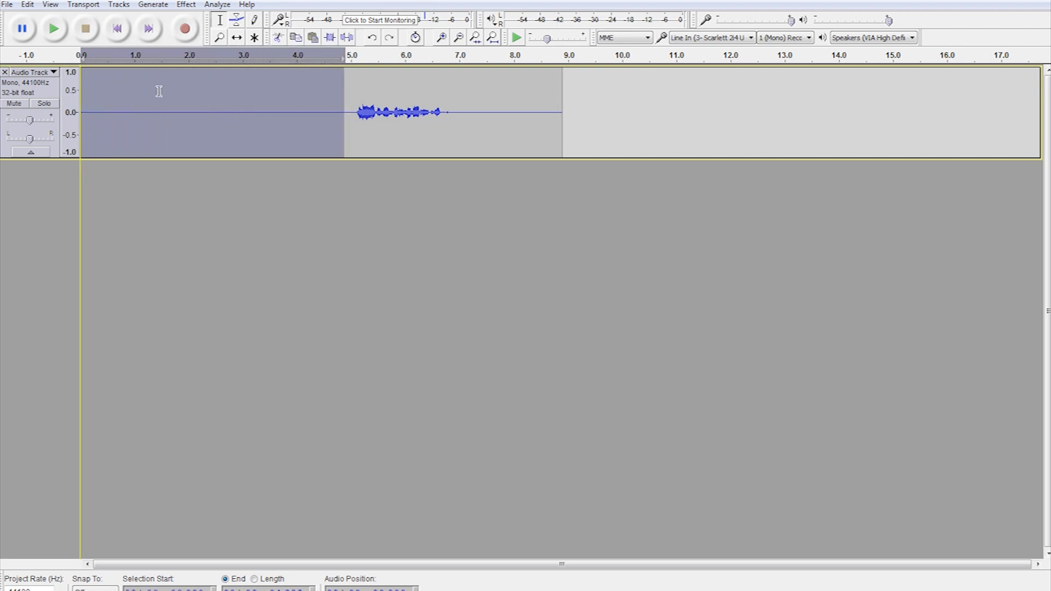
# Capture a Noise Reduction profile from the selected silent opening seconds
pyautogui.click(185, 4)
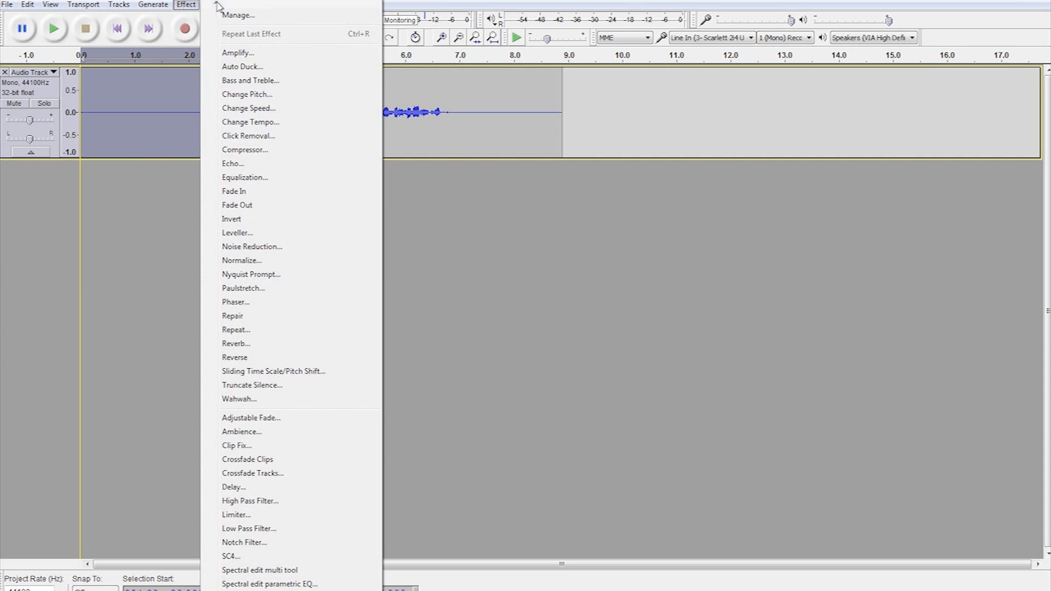
pyautogui.click(252, 246)
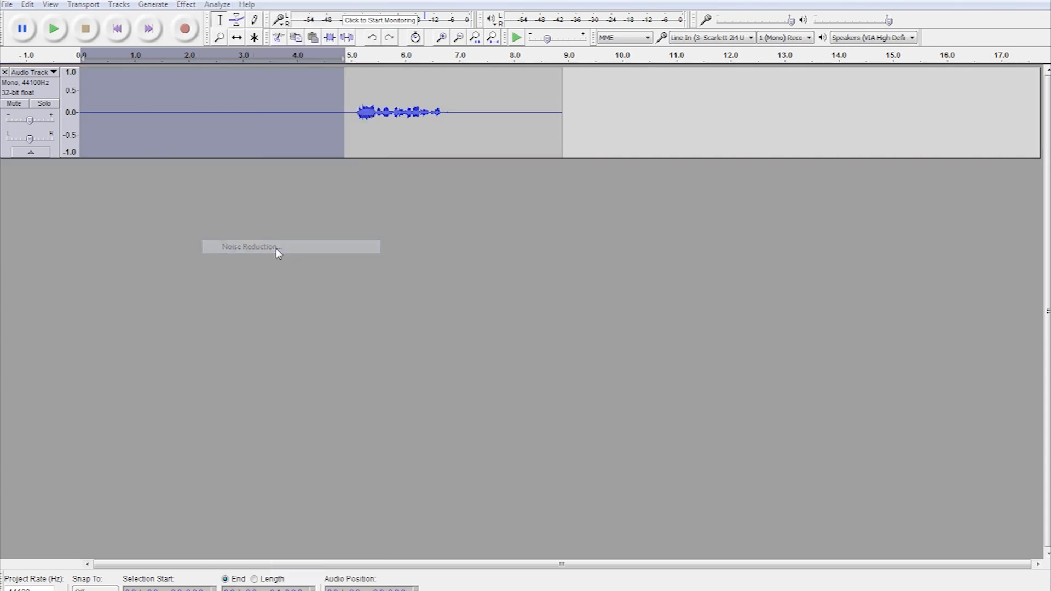
pyautogui.click(277, 248)
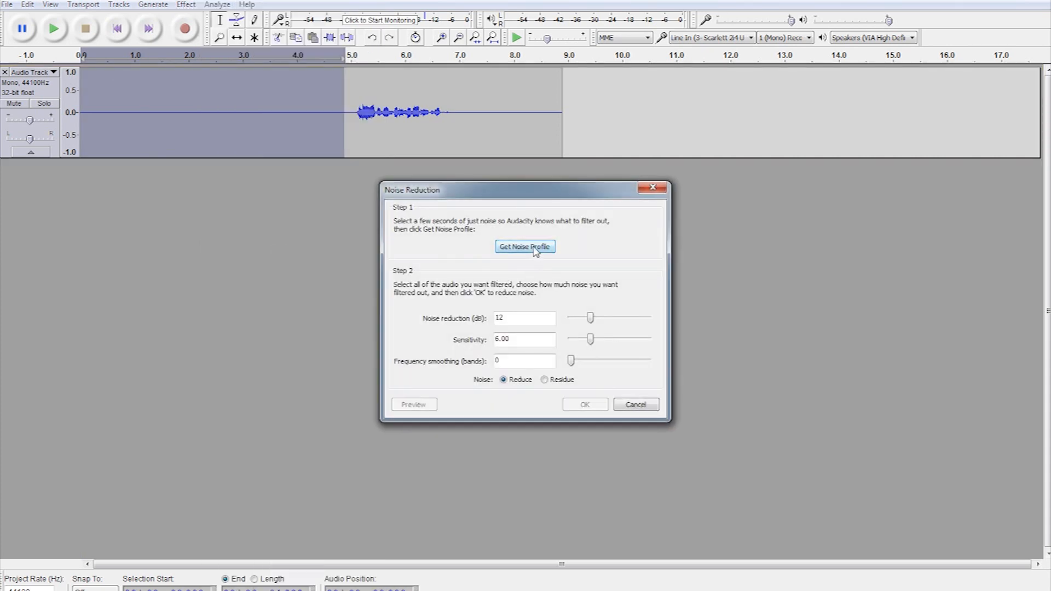
pyautogui.click(526, 247)
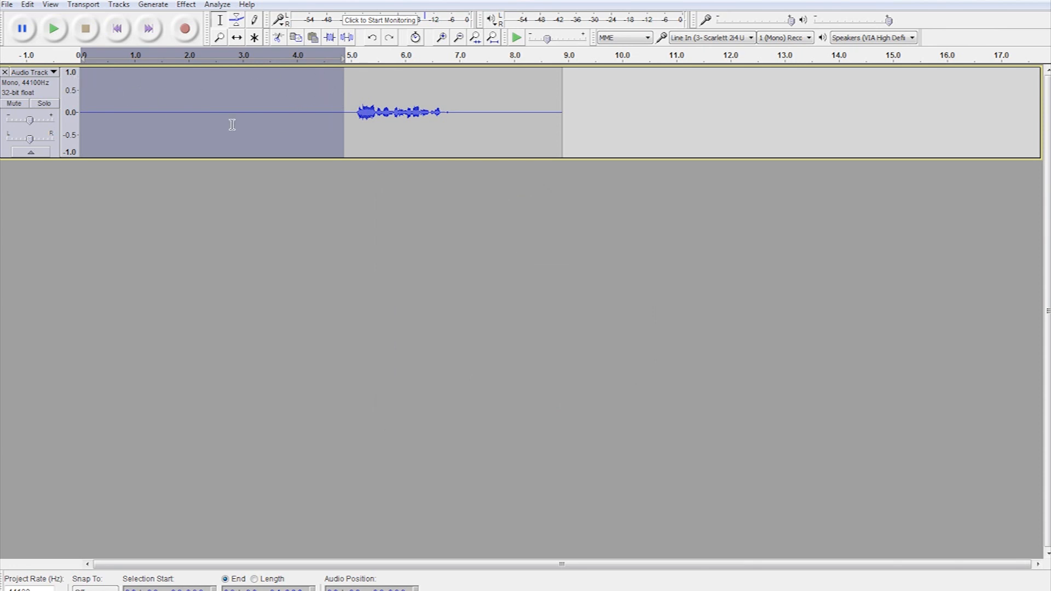
pyautogui.moveTo(229, 109)
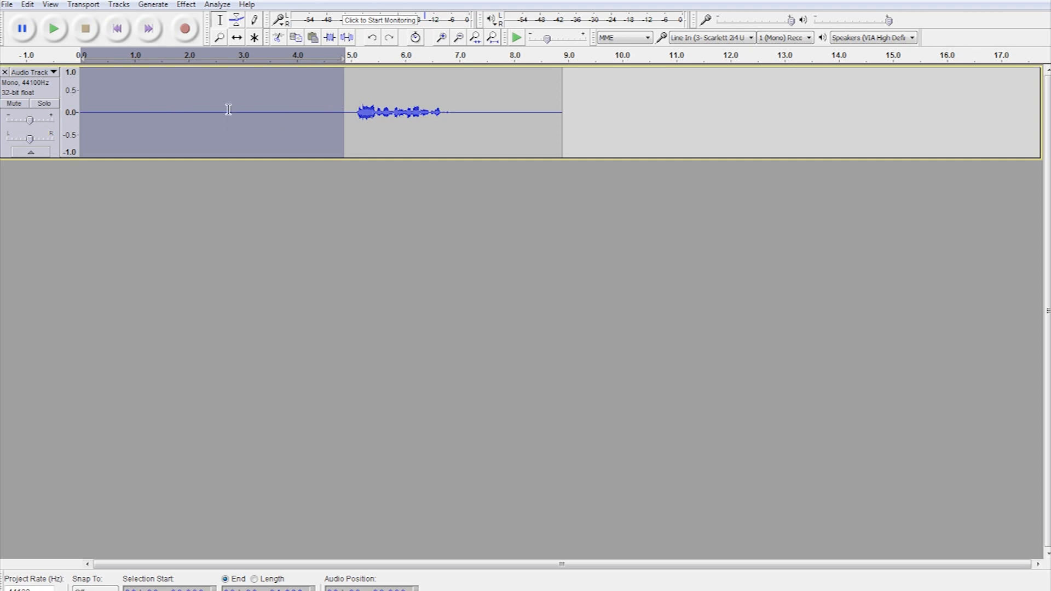
pyautogui.moveTo(242, 91)
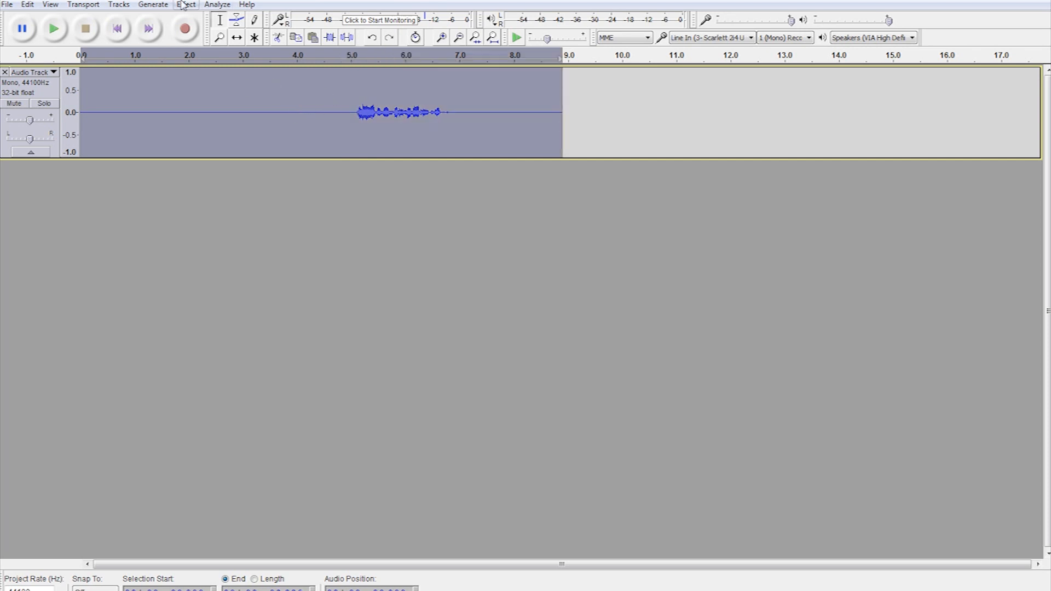
# Apply Noise Reduction to the whole nine-second recording and review the cleaned track
pyautogui.click(186, 4)
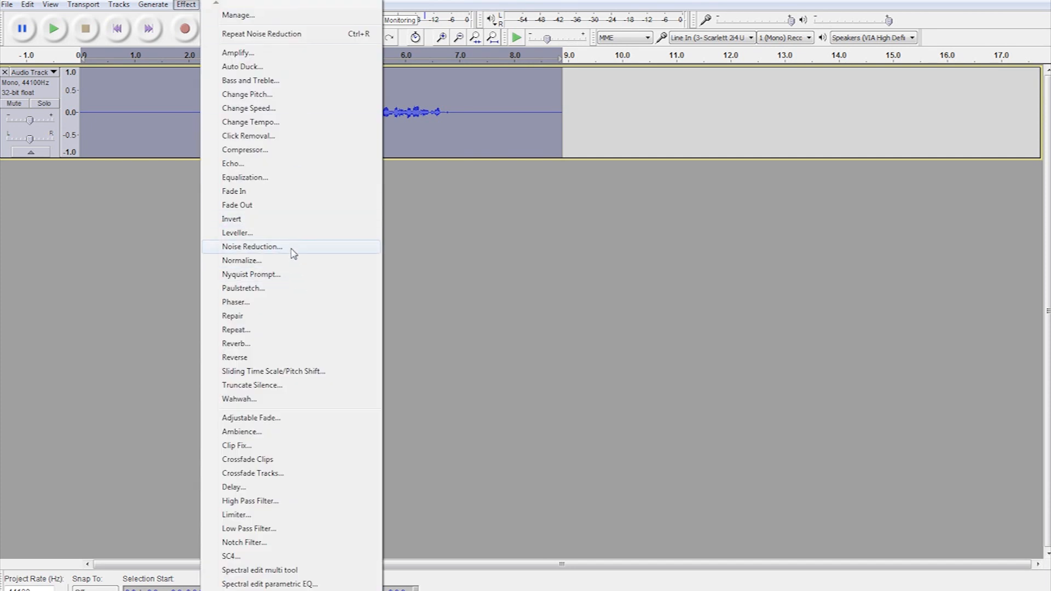
pyautogui.click(252, 247)
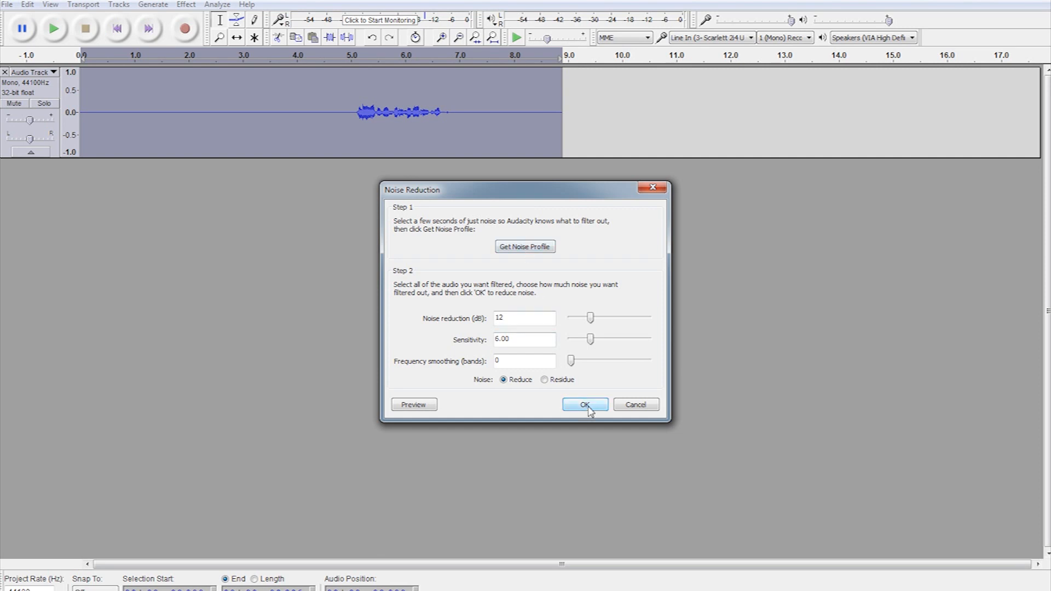
pyautogui.click(585, 405)
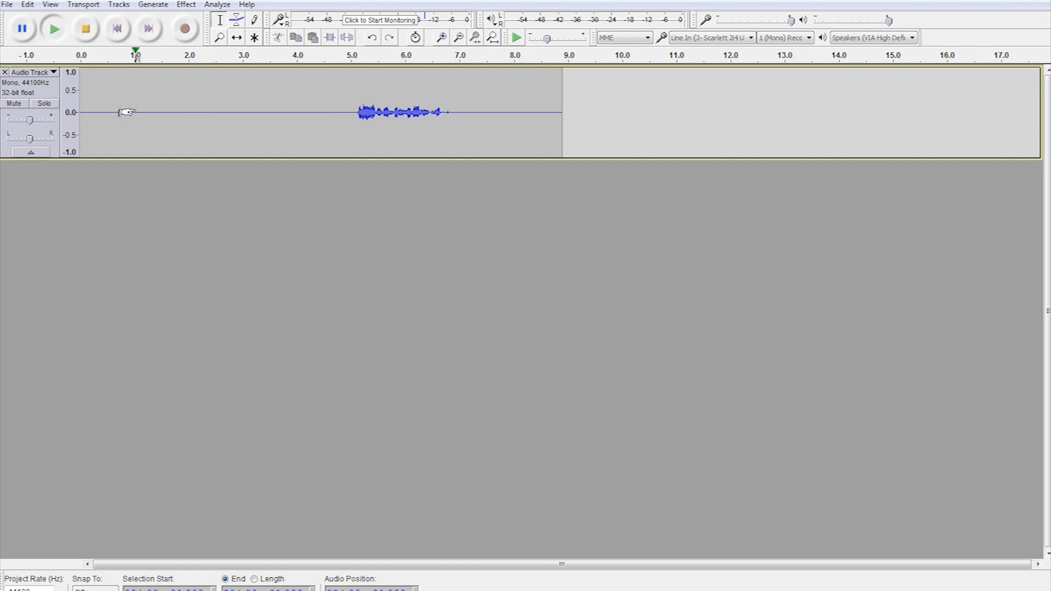
pyautogui.moveTo(134, 112); pyautogui.dragTo(240, 111)
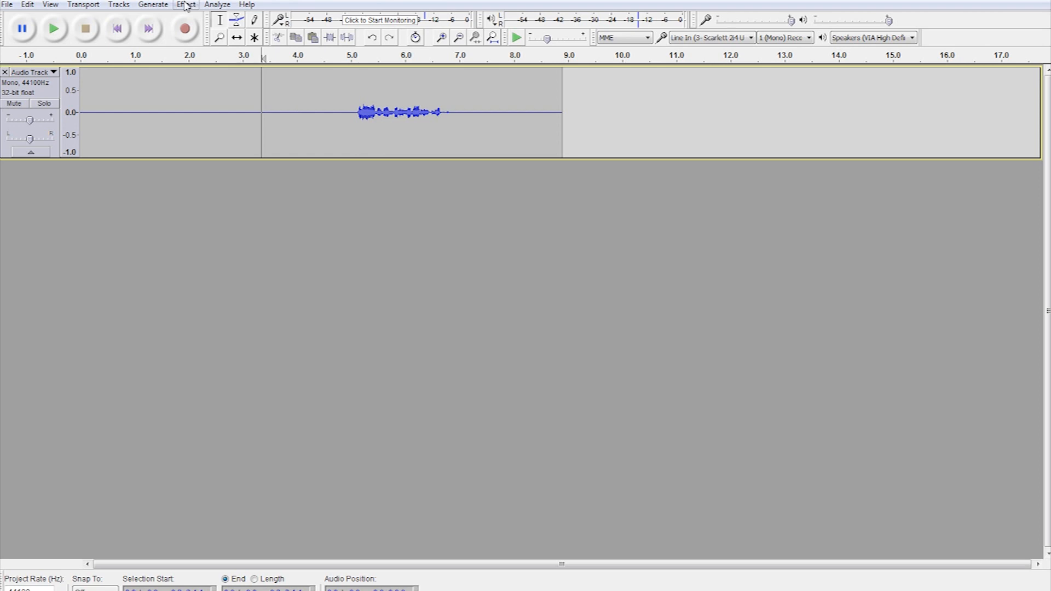
# Amplify the spoken section between 5 and 7 seconds by 5 dB
pyautogui.click(185, 5)
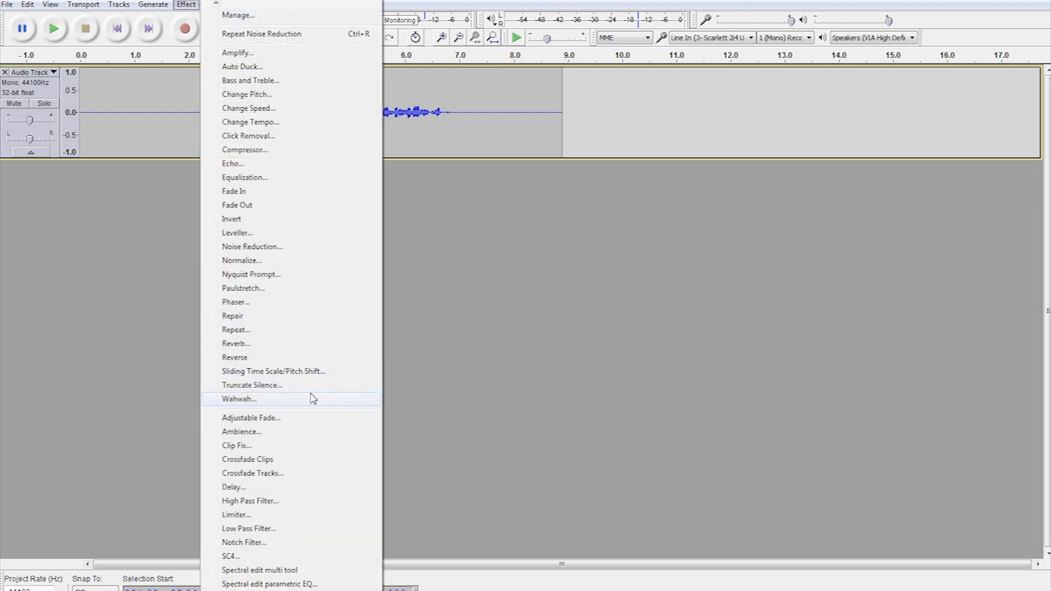
pyautogui.press('Escape')
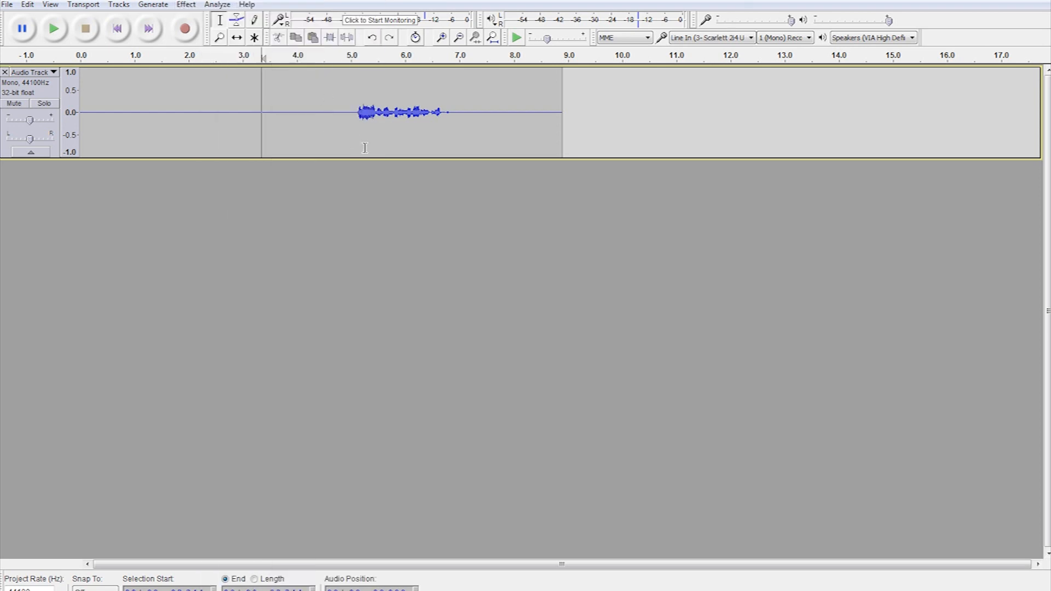
pyautogui.moveTo(349, 111); pyautogui.dragTo(484, 112)
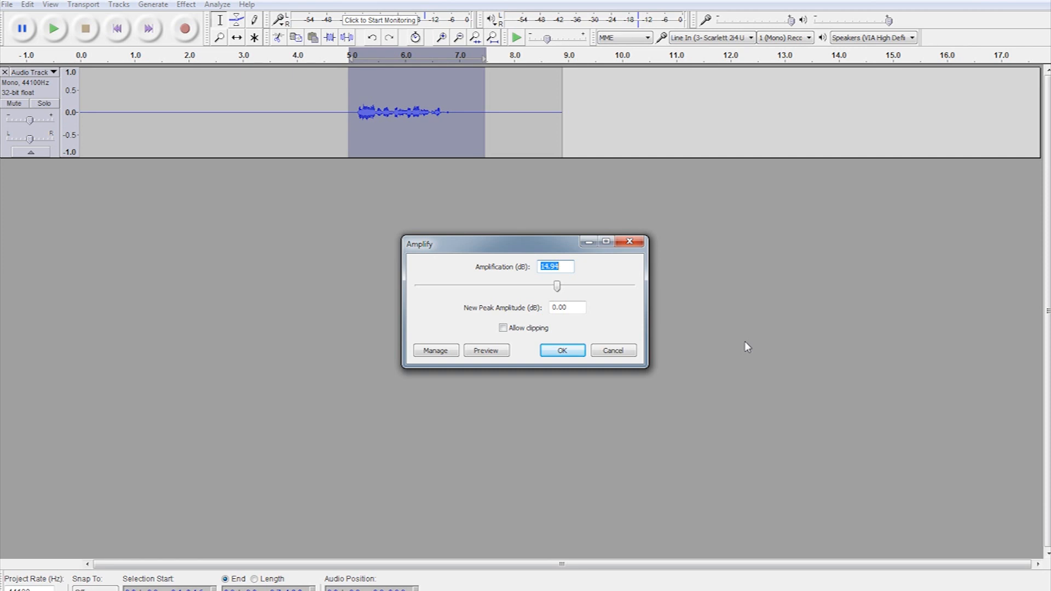
pyautogui.write('5')
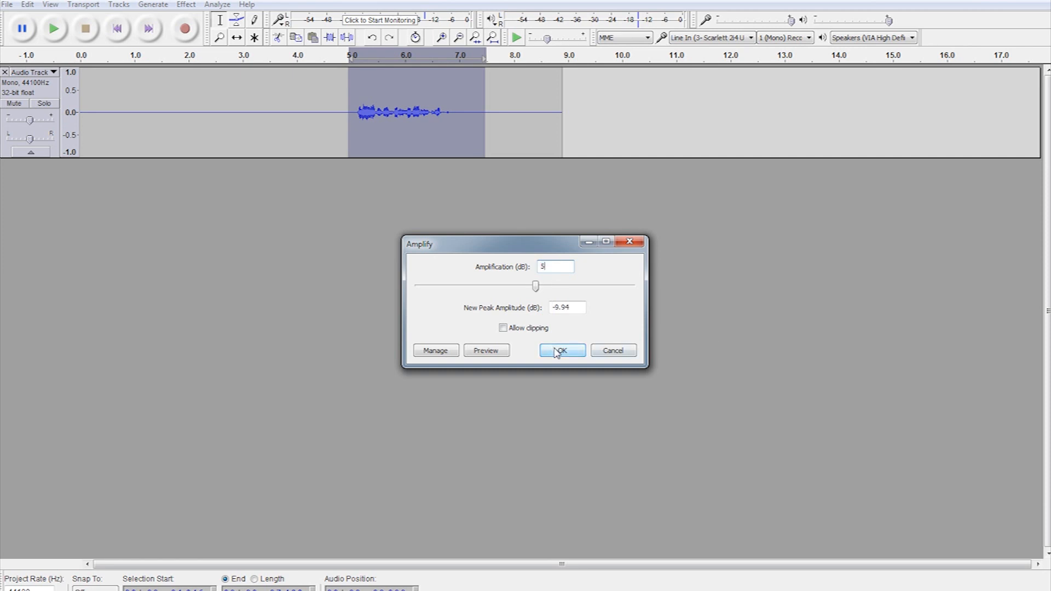
pyautogui.click(562, 351)
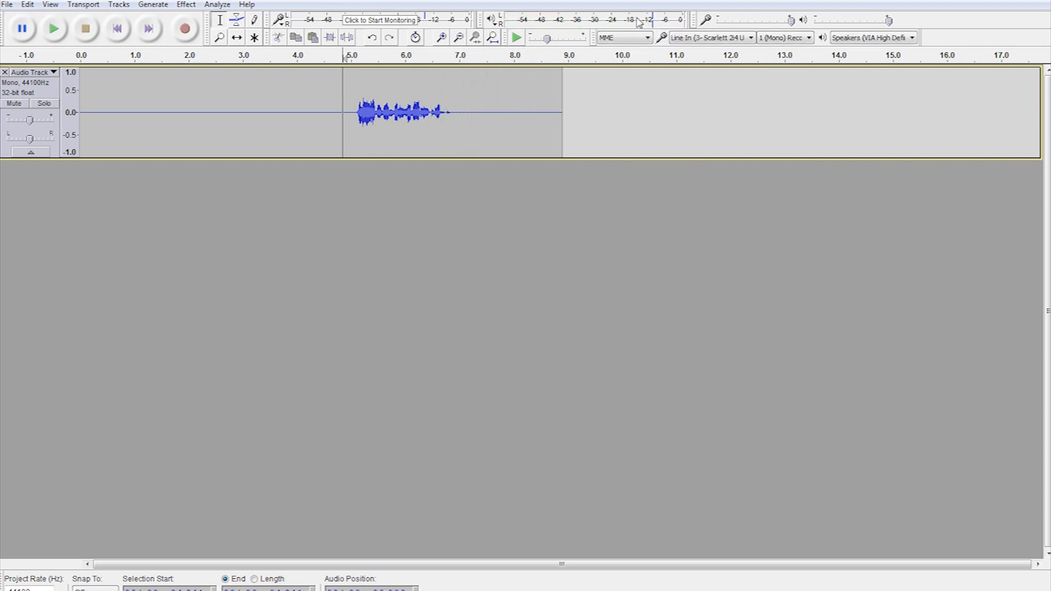
pyautogui.moveTo(750, 108)
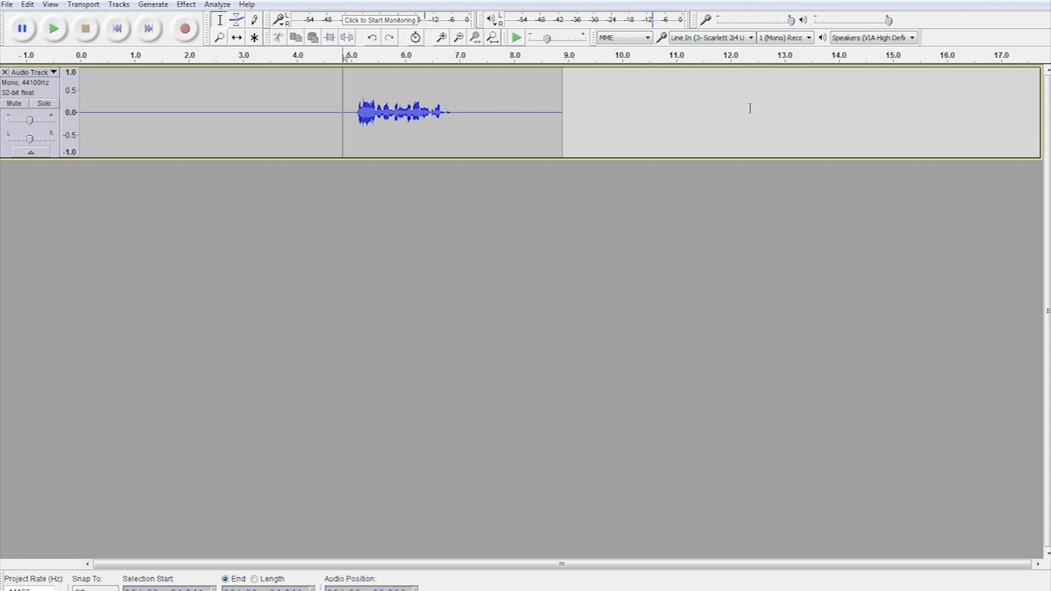
pyautogui.moveTo(707, 106)
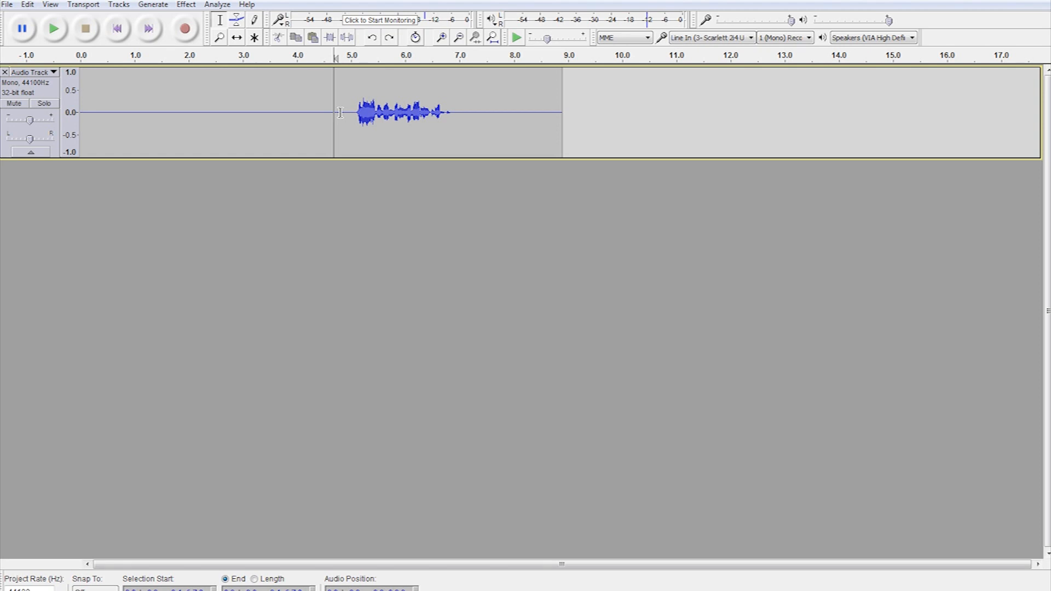
# Apply a default 1000 Hz Low Pass Filter to the voice section and listen back
pyautogui.moveTo(341, 111); pyautogui.dragTo(486, 111)
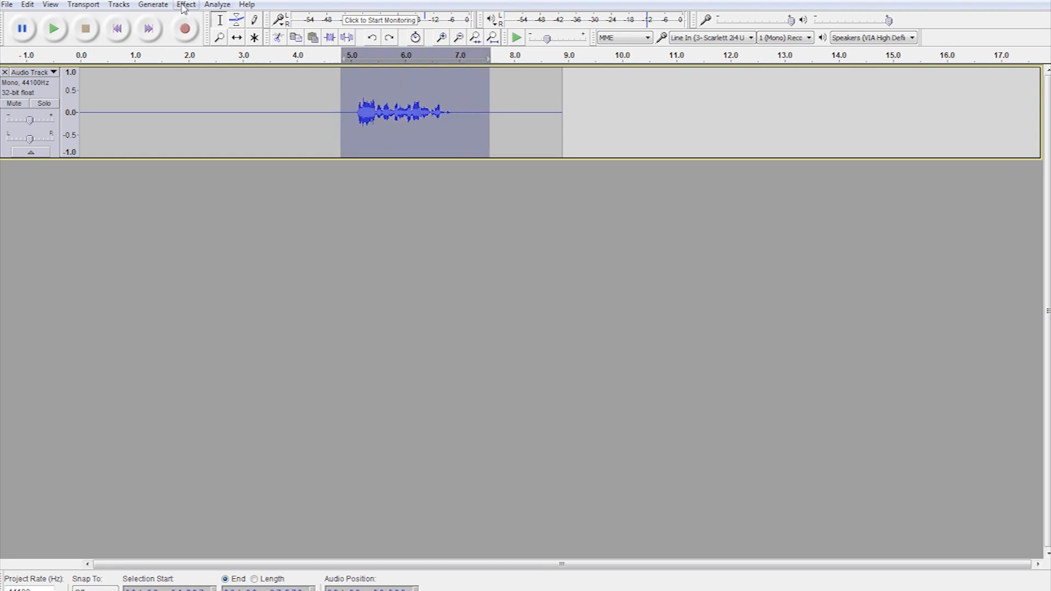
pyautogui.click(187, 5)
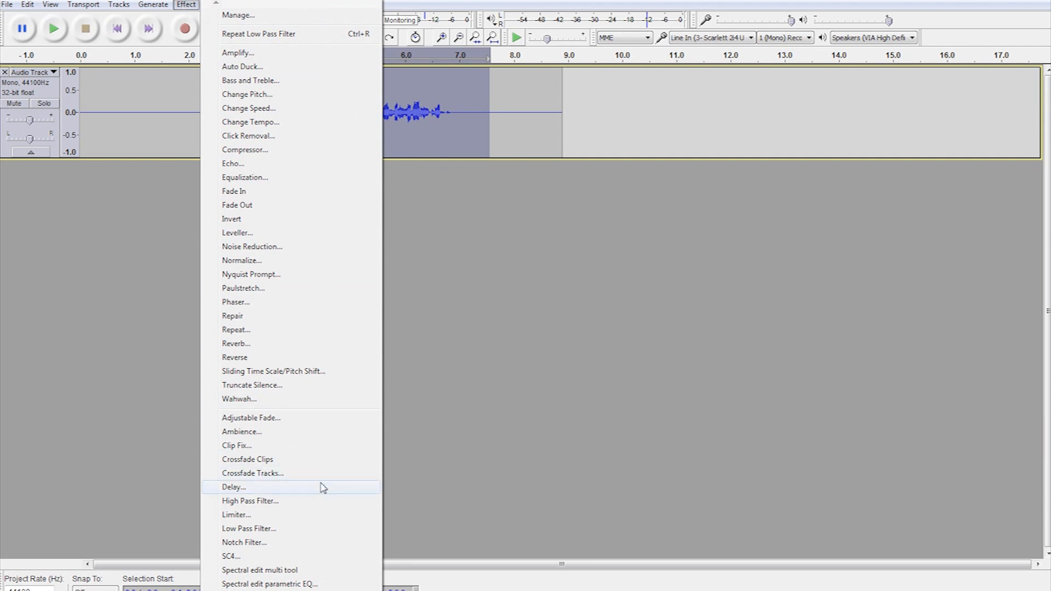
pyautogui.click(250, 529)
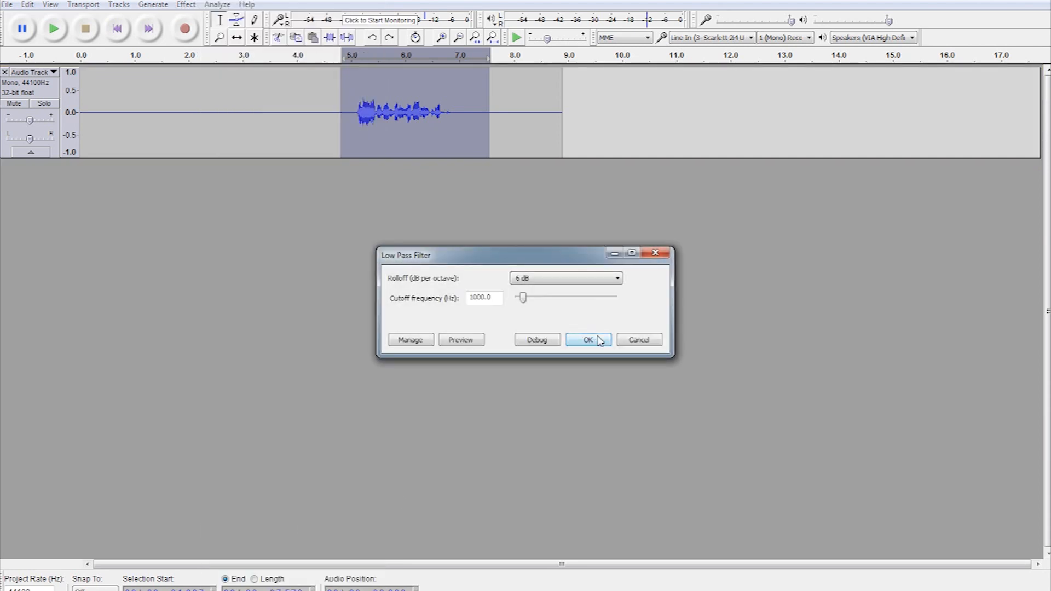
pyautogui.click(588, 340)
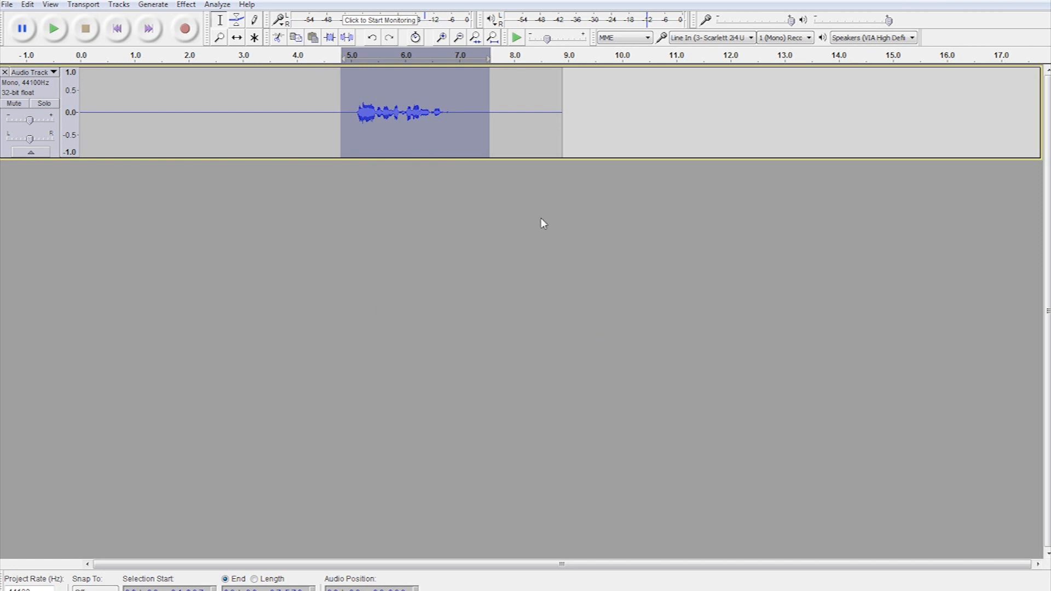
pyautogui.click(53, 30)
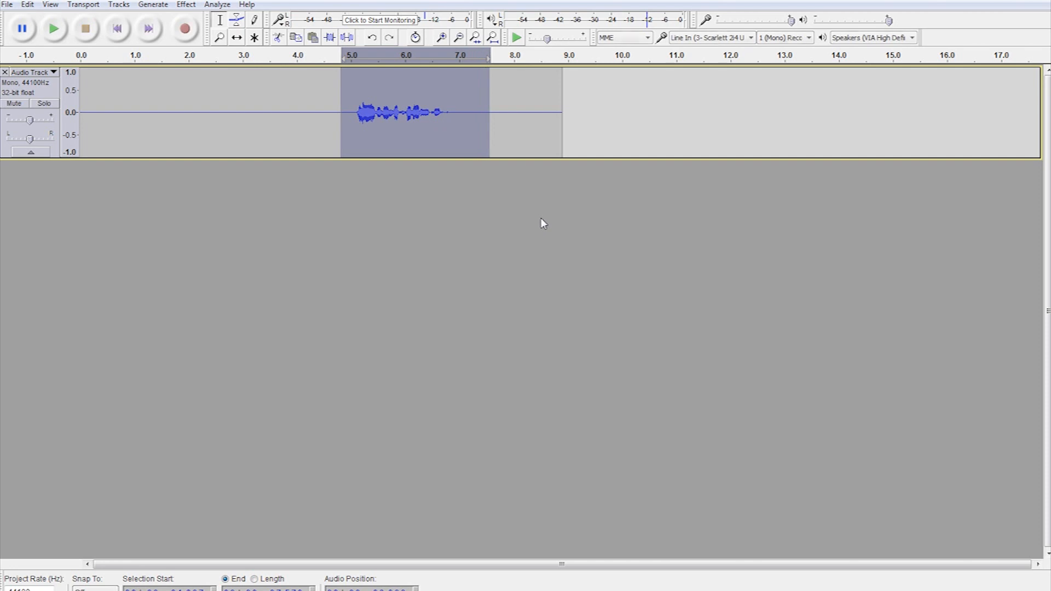
pyautogui.moveTo(185, 4)
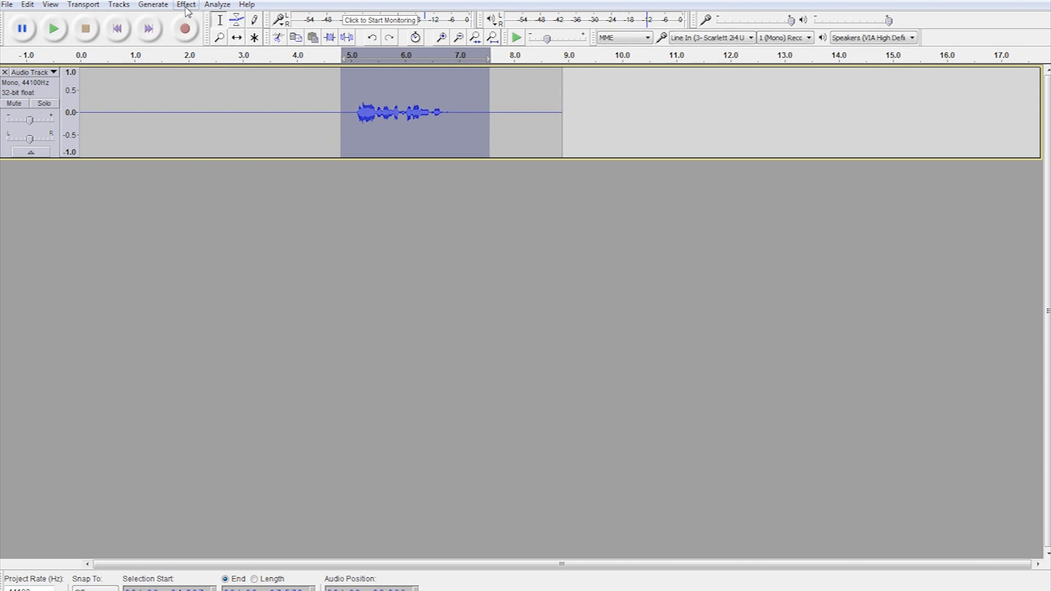
# Bring up the High Pass Filter settings for the voice section
pyautogui.click(186, 5)
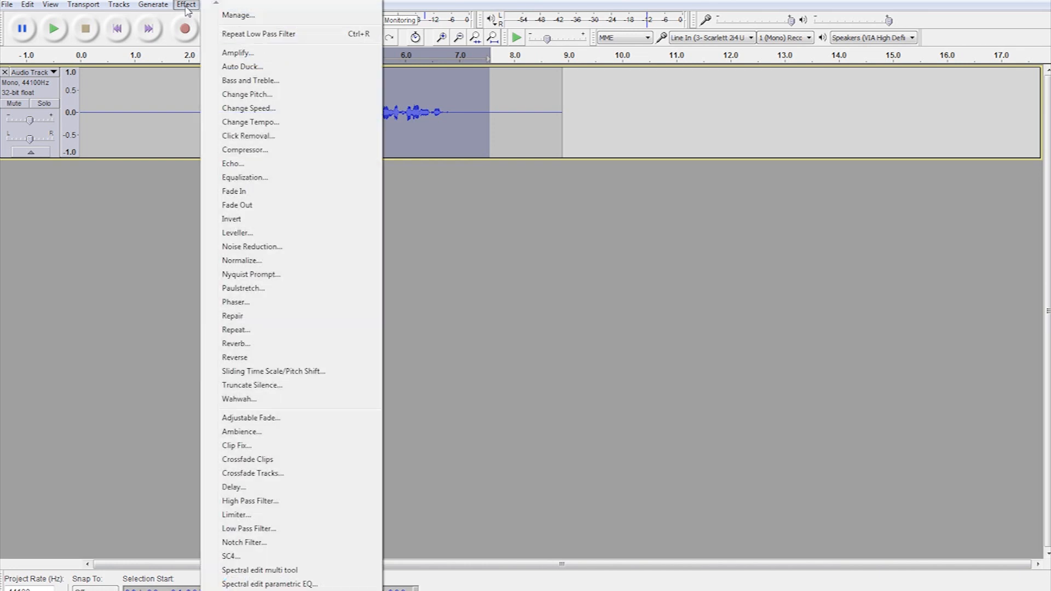
pyautogui.moveTo(299, 484)
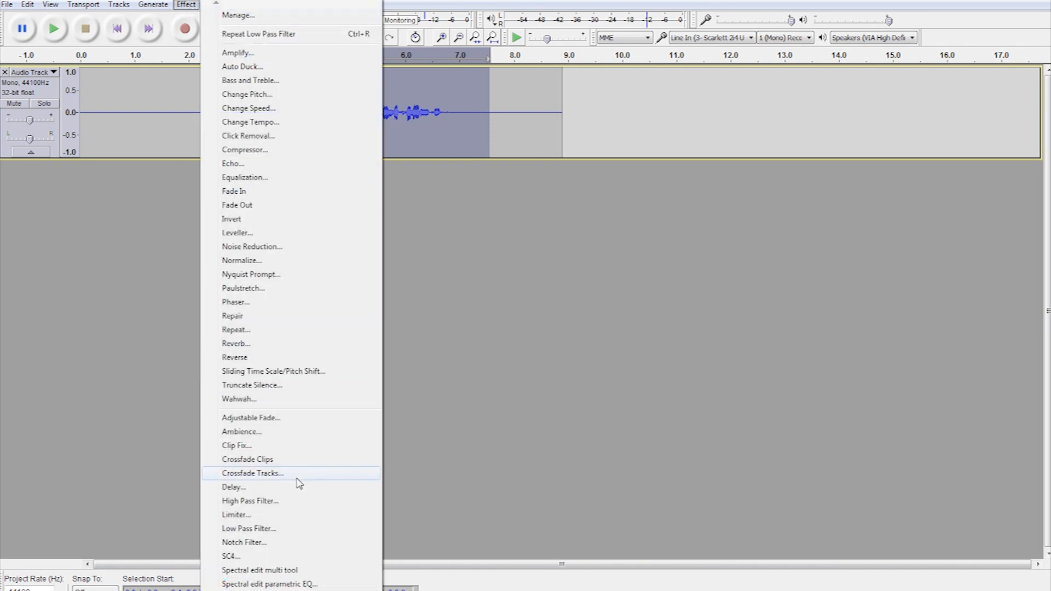
pyautogui.click(249, 502)
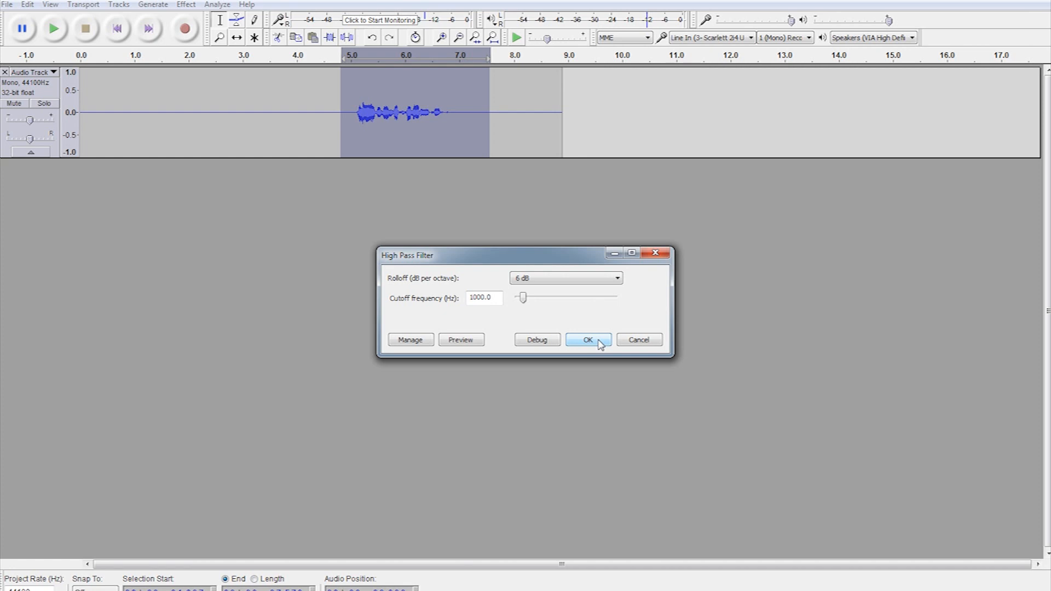
# Apply the high-pass filter, reverse it to restore the louder voice, and clear the selection
pyautogui.click(588, 340)
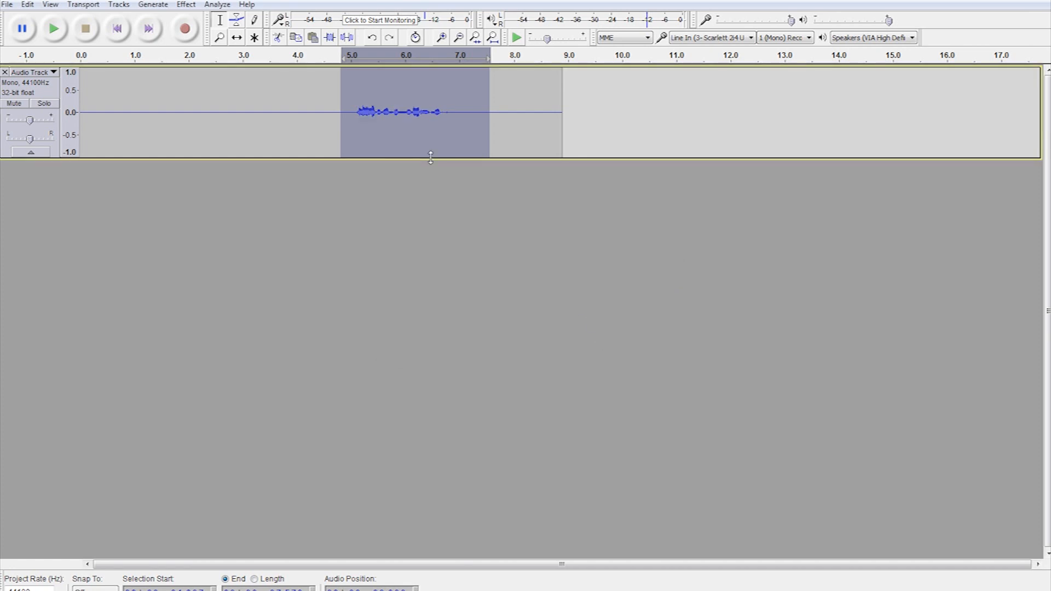
pyautogui.click(53, 30)
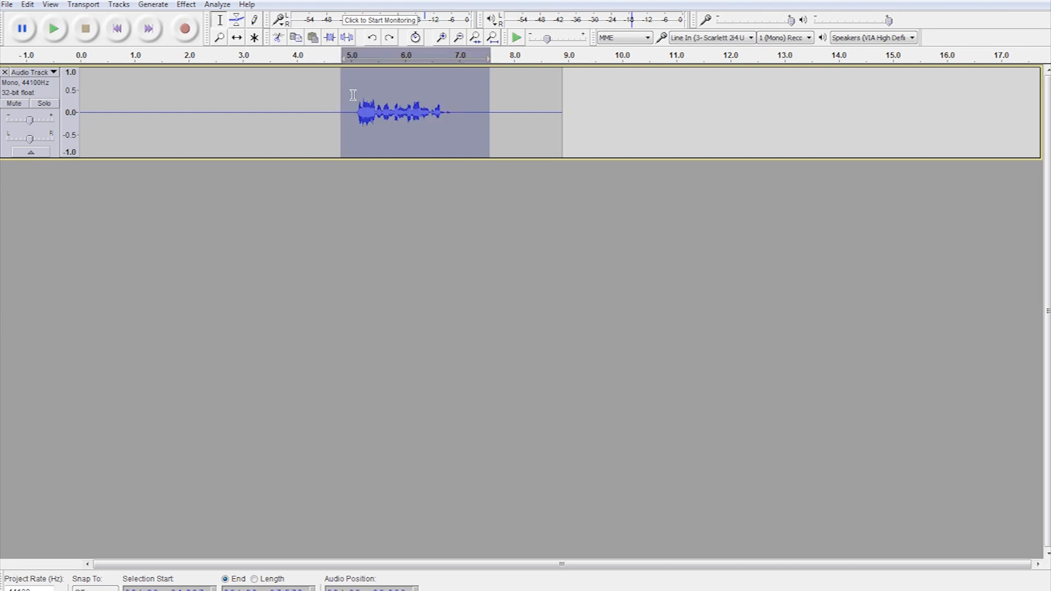
pyautogui.click(344, 109)
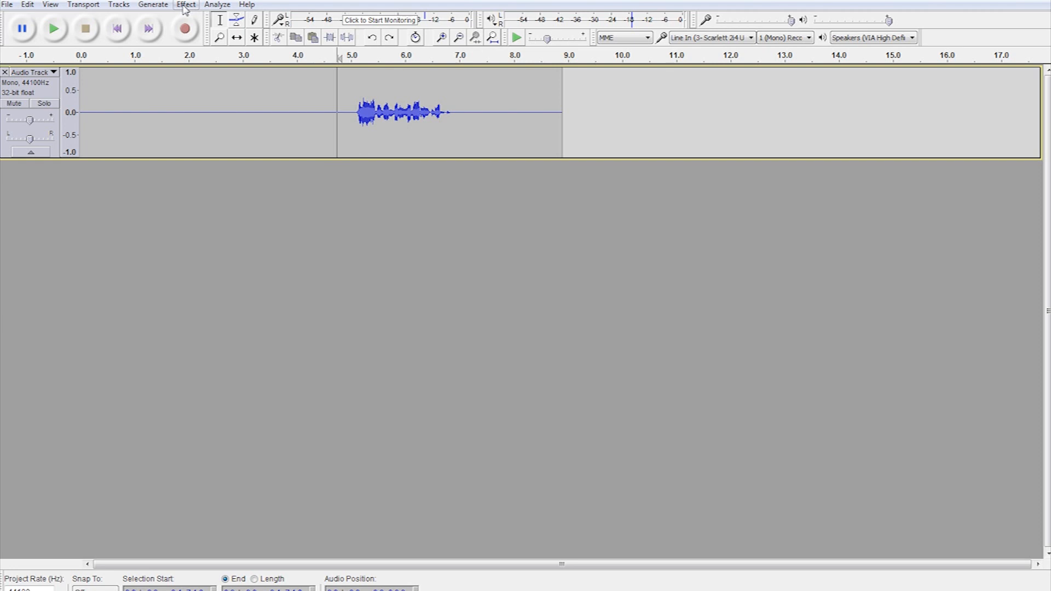
pyautogui.click(186, 4)
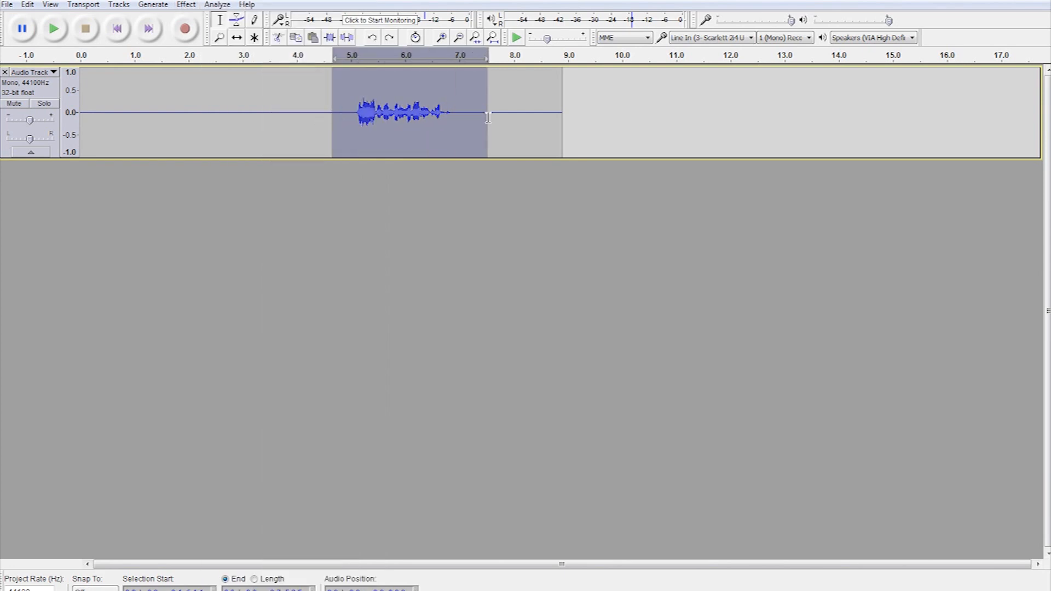
pyautogui.click(186, 4)
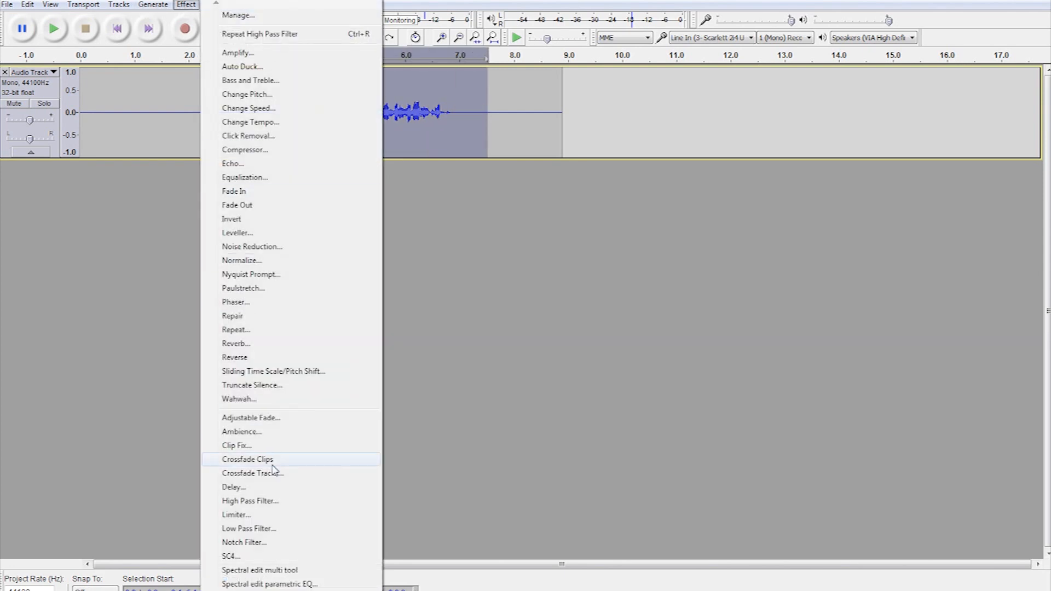
pyautogui.moveTo(302, 418)
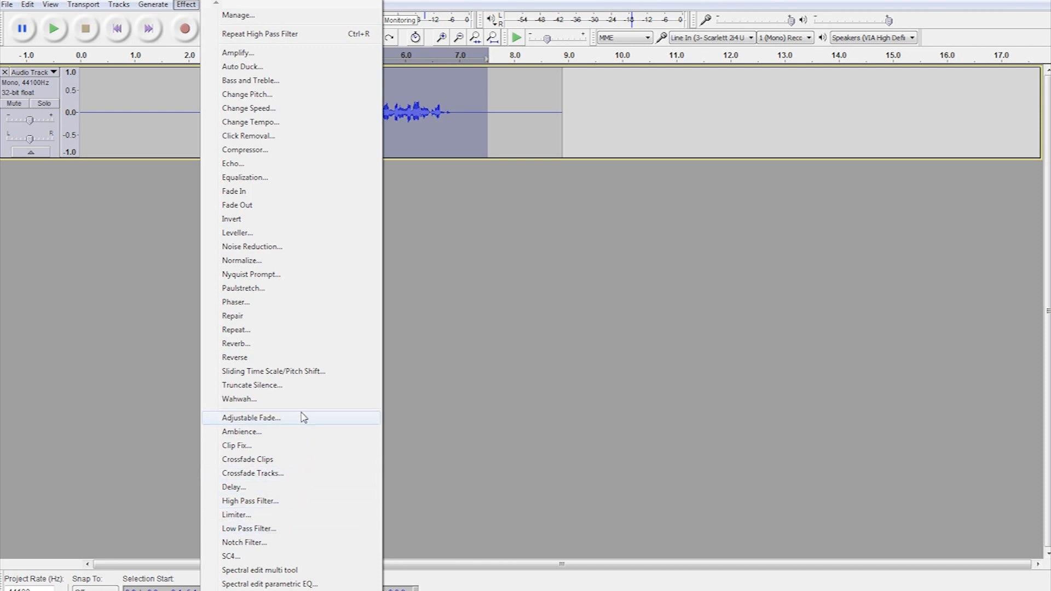
pyautogui.moveTo(296, 97)
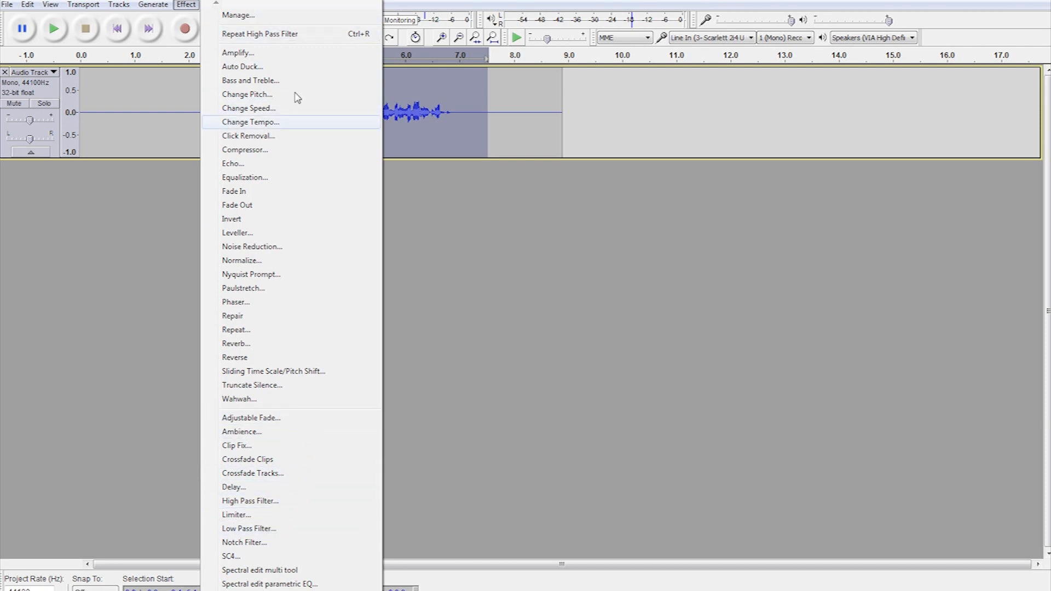
pyautogui.click(242, 431)
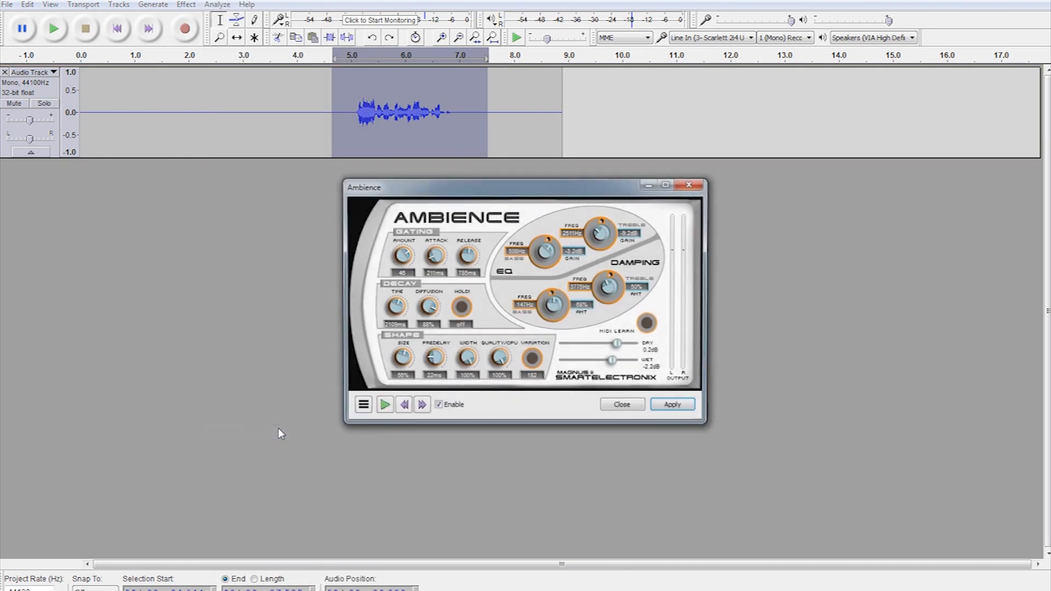
pyautogui.click(360, 406)
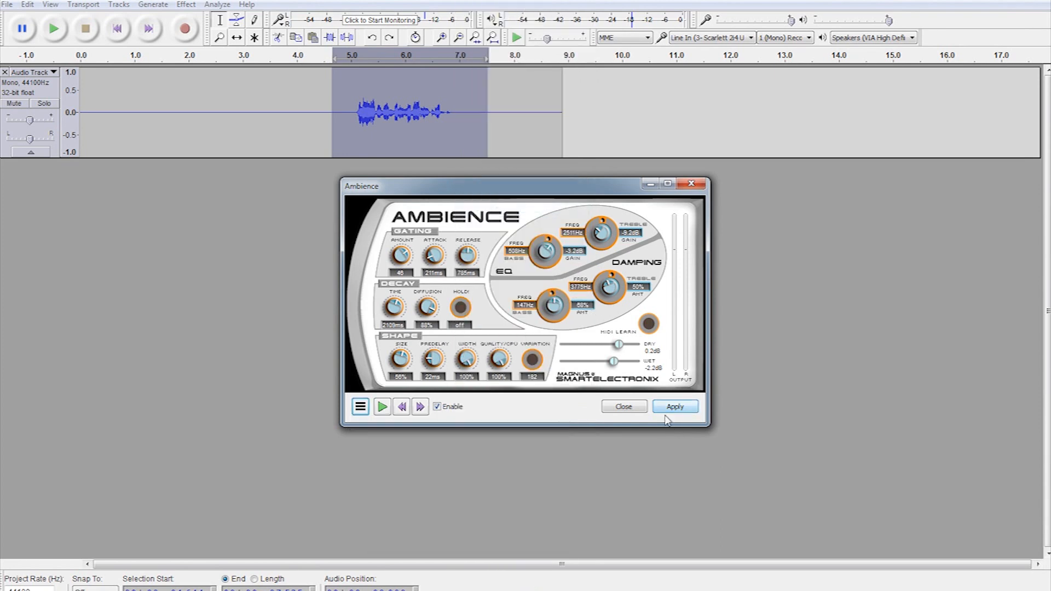
pyautogui.click(675, 406)
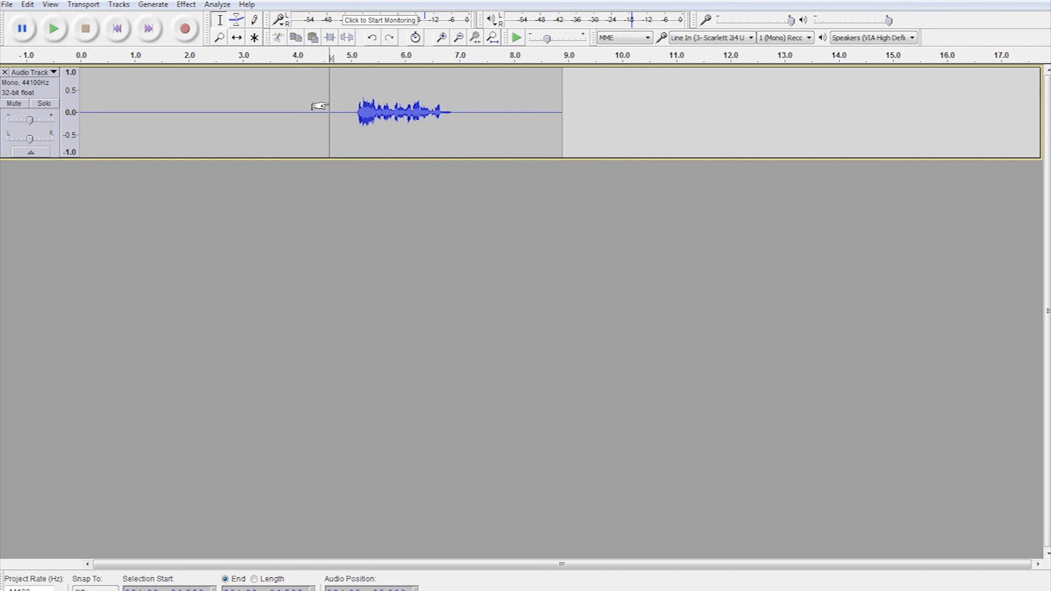
pyautogui.moveTo(339, 99)
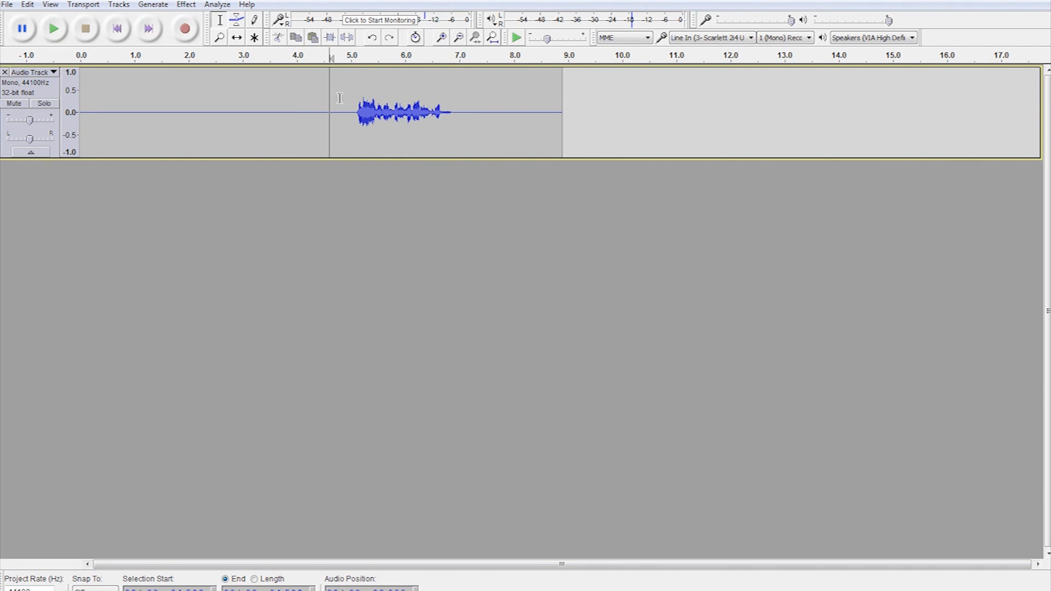
pyautogui.click(52, 31)
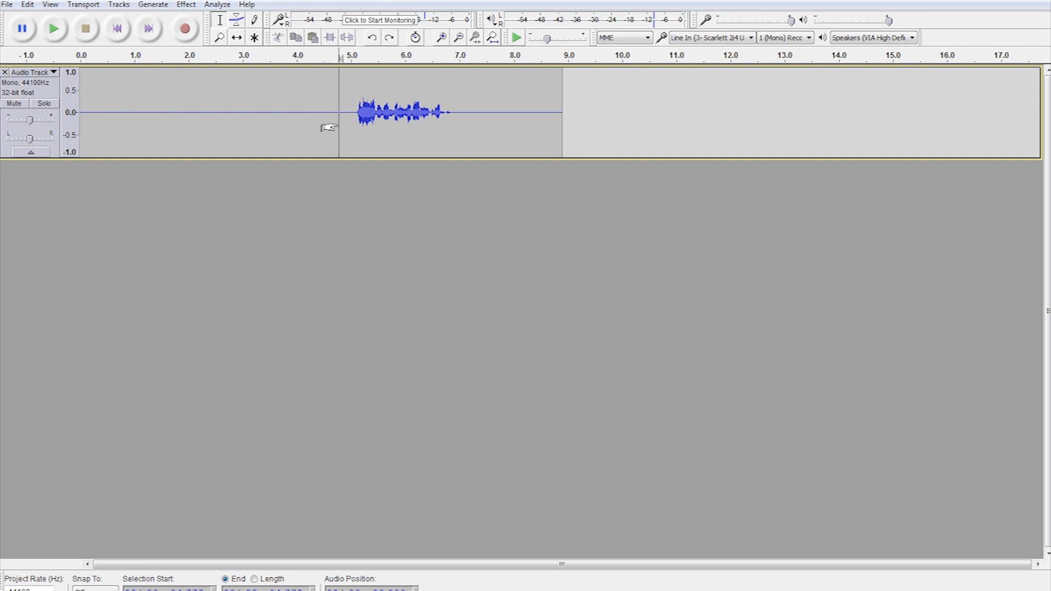
pyautogui.moveTo(185, 5)
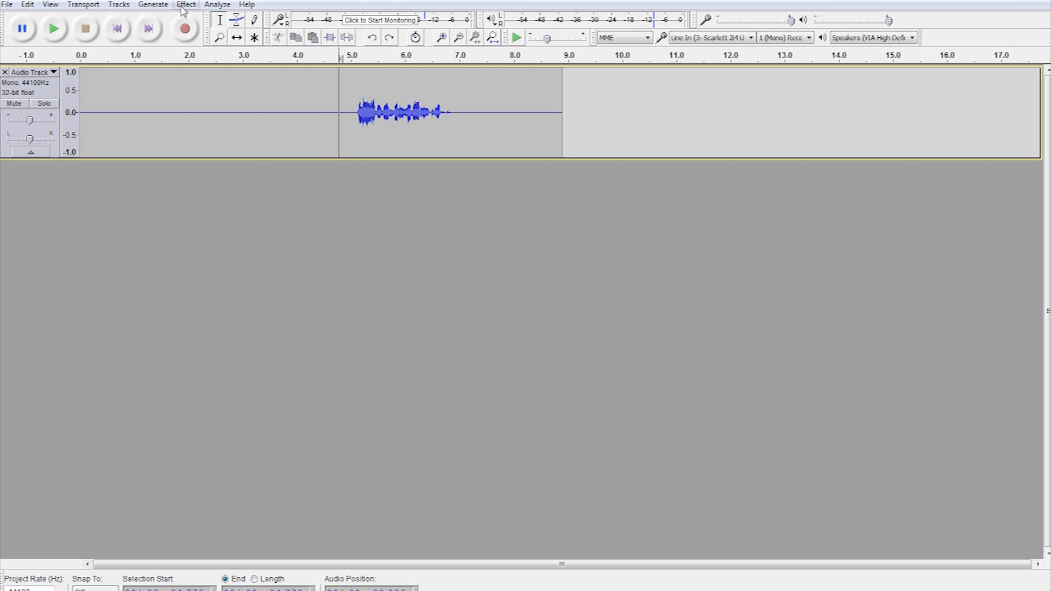
pyautogui.click(185, 5)
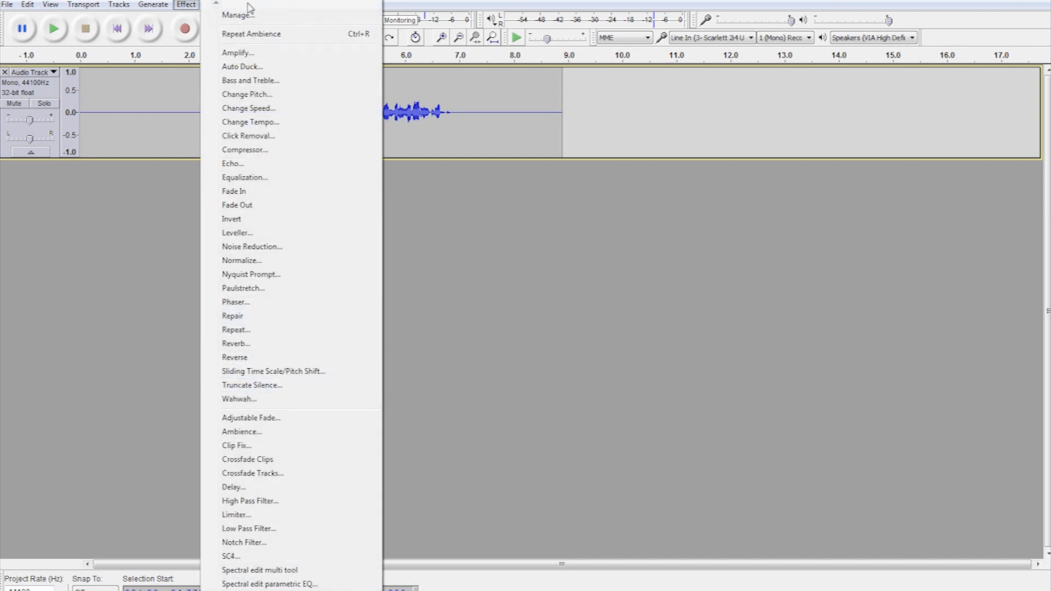
pyautogui.moveTo(268, 436)
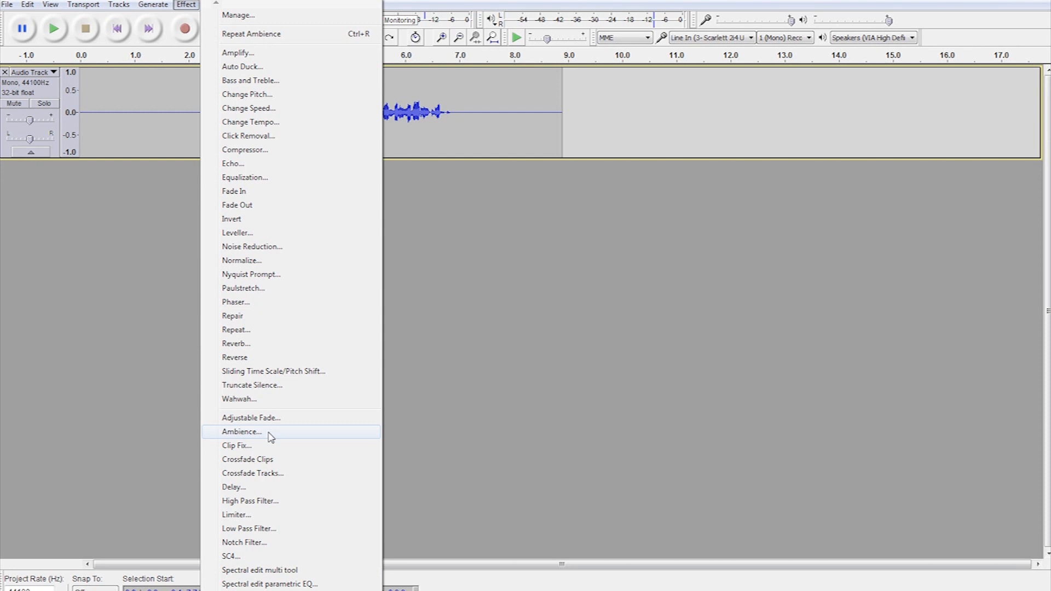
pyautogui.click(241, 431)
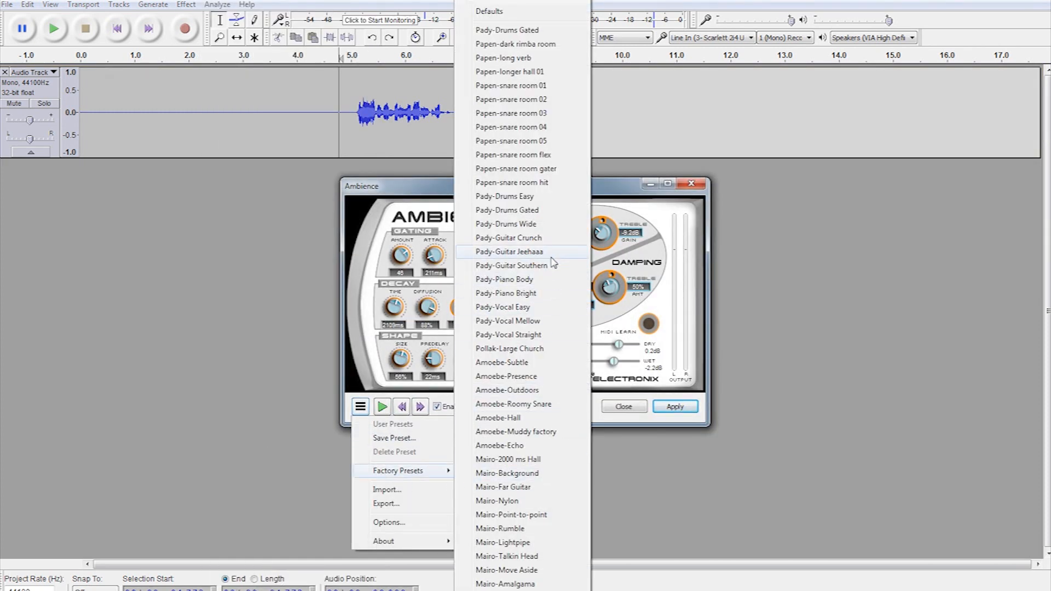
pyautogui.moveTo(535, 313)
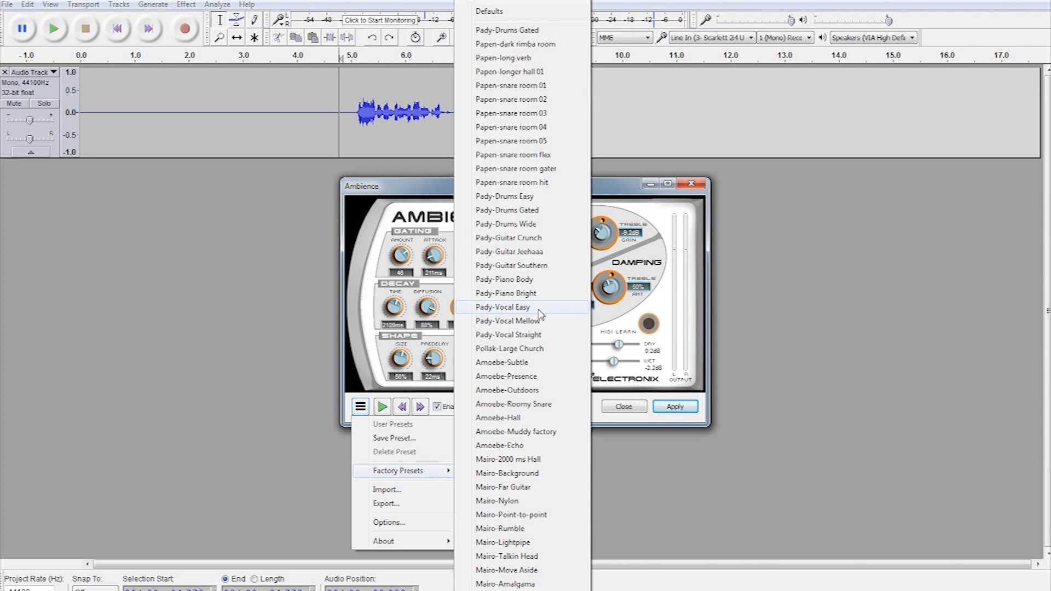
pyautogui.scroll(-3)
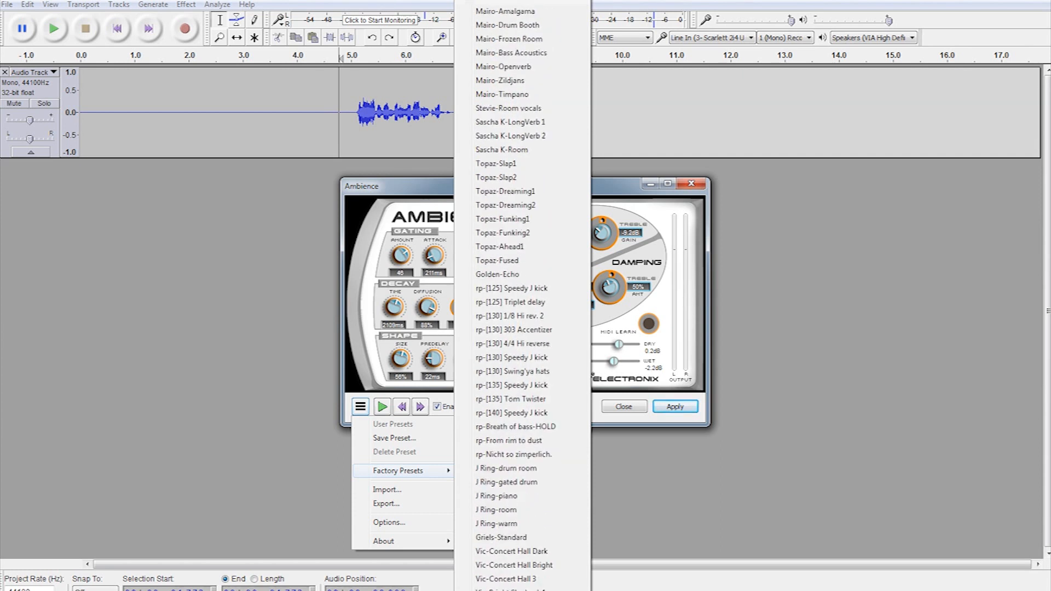
pyautogui.scroll(-3)
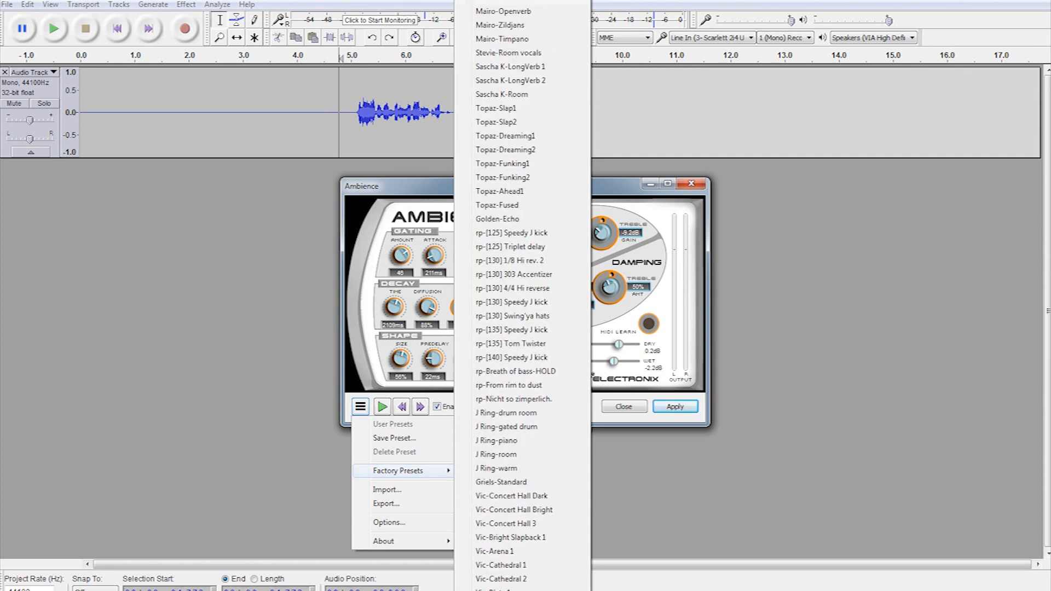
pyautogui.moveTo(501, 580)
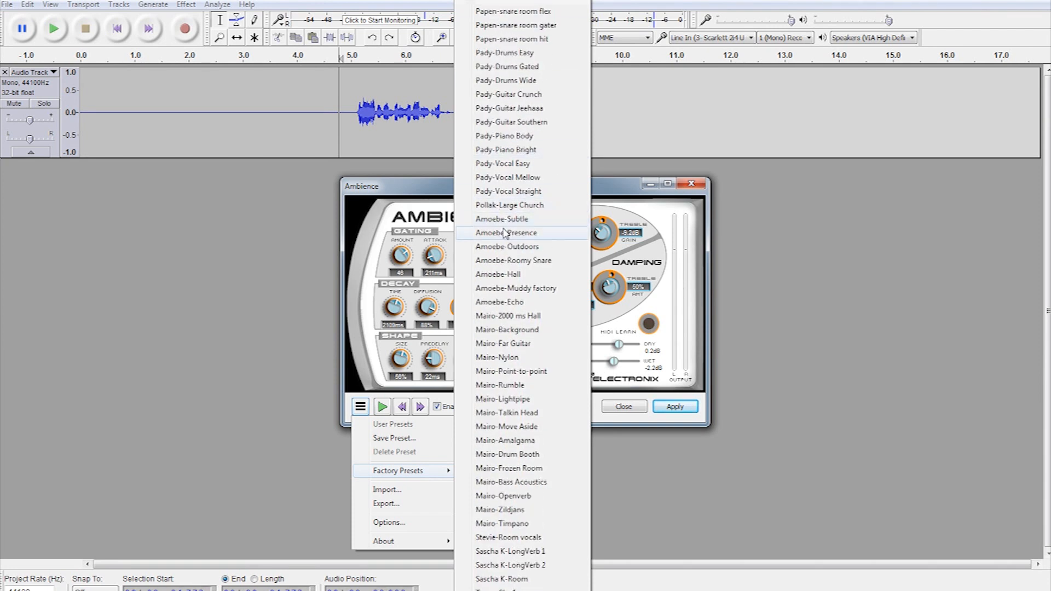
pyautogui.moveTo(504, 273)
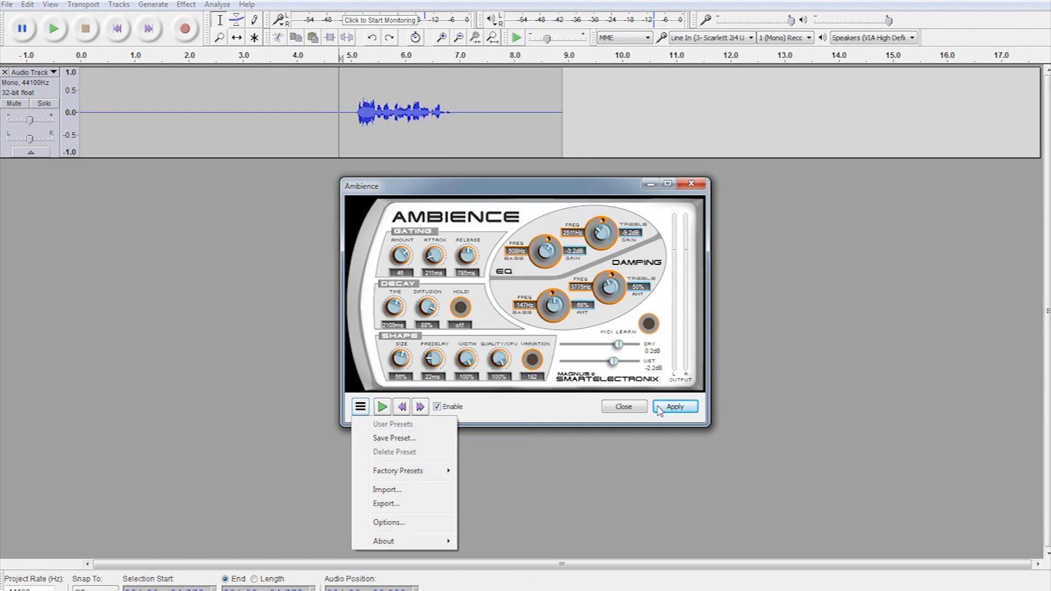
pyautogui.click(676, 406)
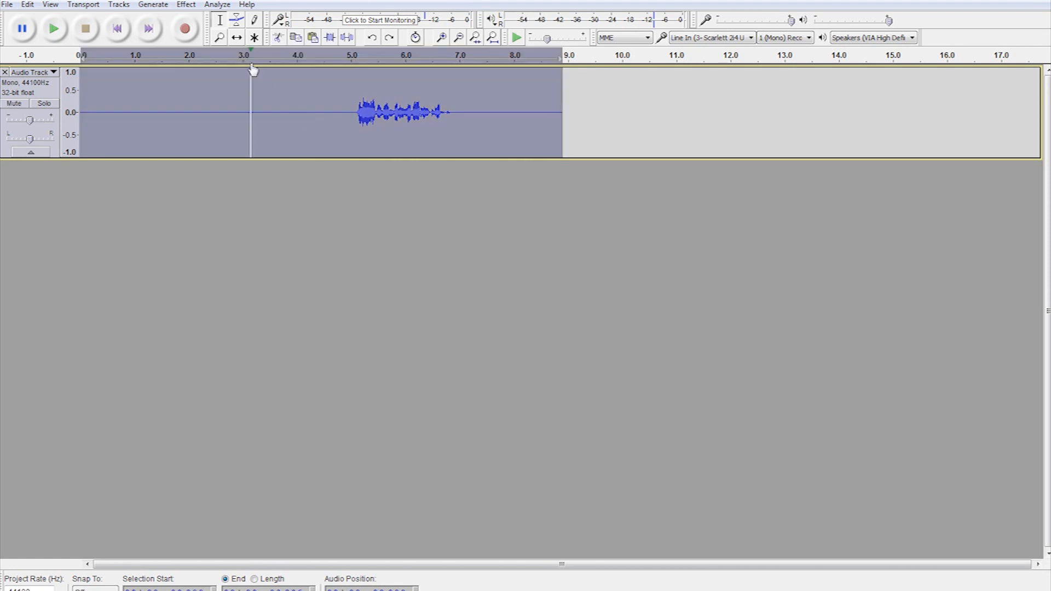
# Copy the voice audio into a new stereo track replacing the mono one
pyautogui.click(29, 5)
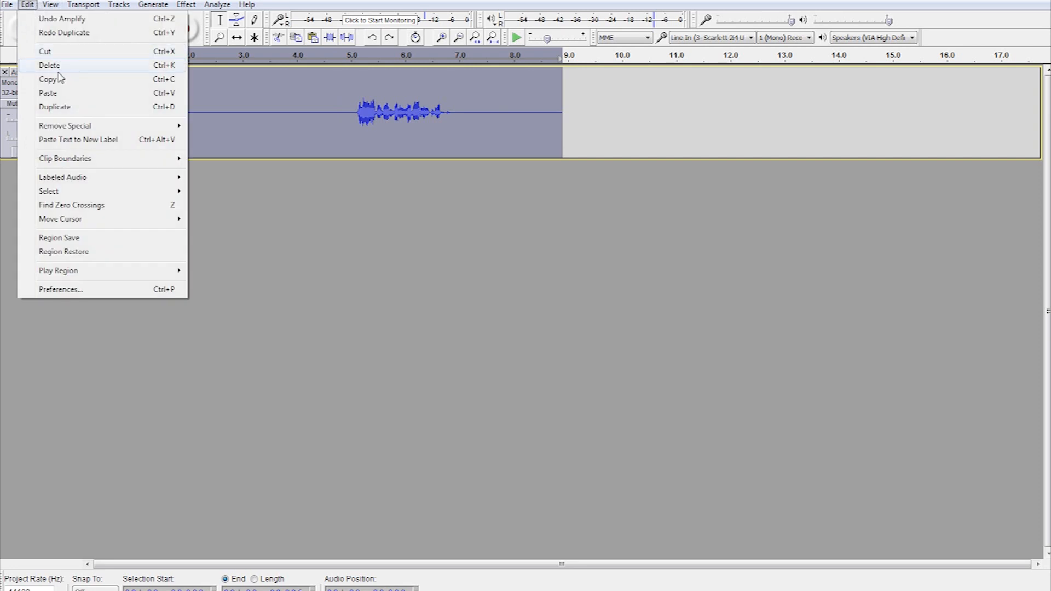
pyautogui.click(119, 5)
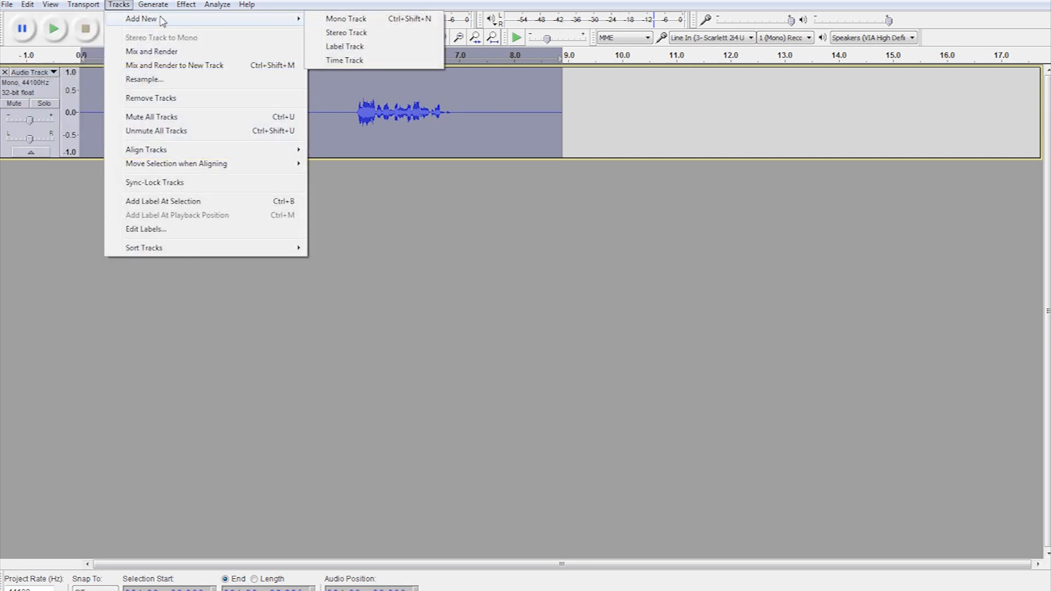
pyautogui.moveTo(326, 31)
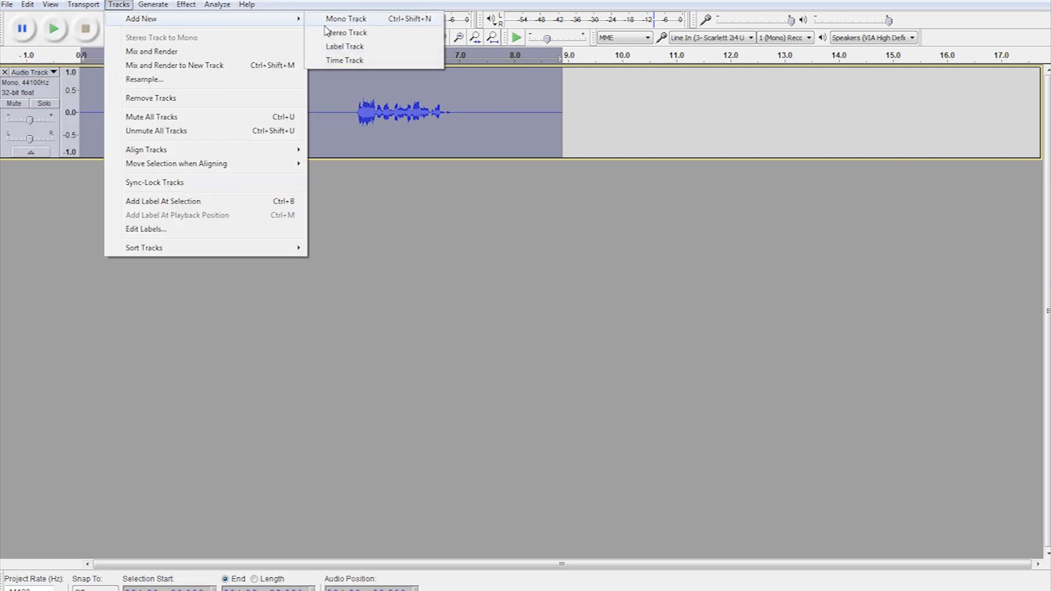
pyautogui.click(344, 31)
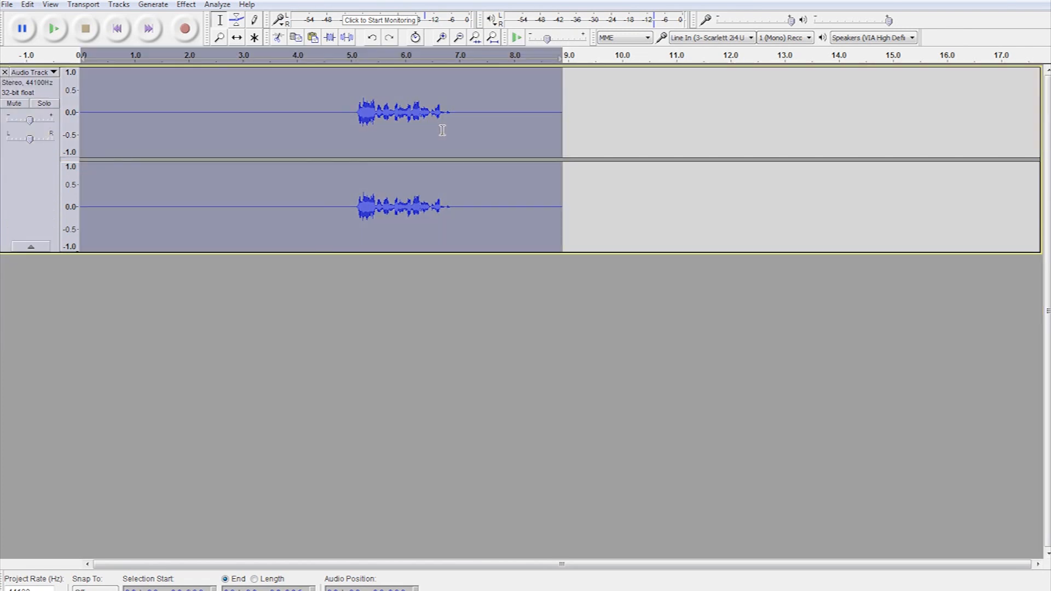
# Duplicate the stereo voice track into three identical stacked copies
pyautogui.click(26, 5)
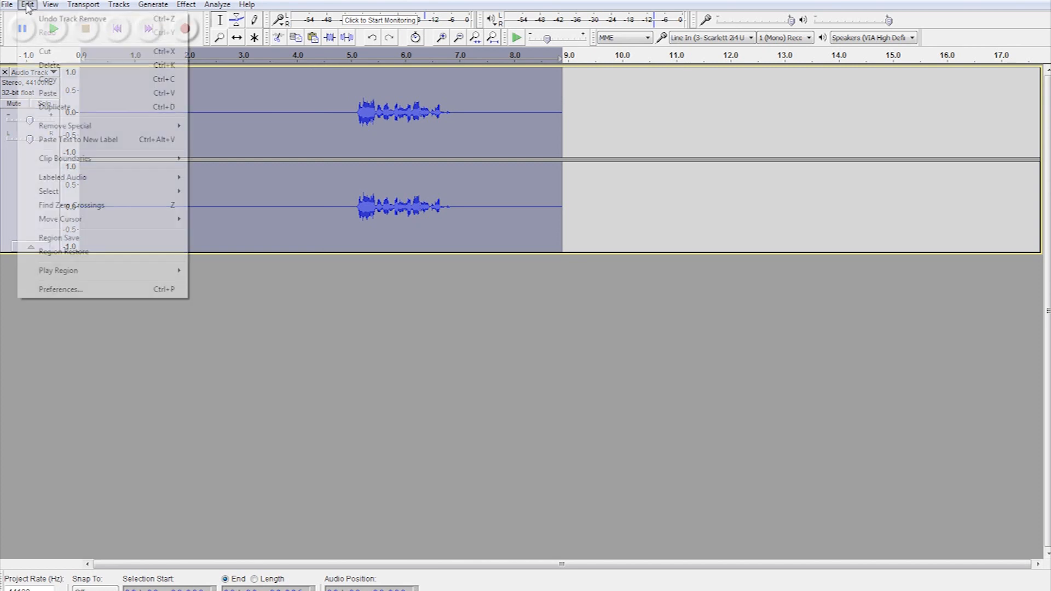
pyautogui.click(30, 5)
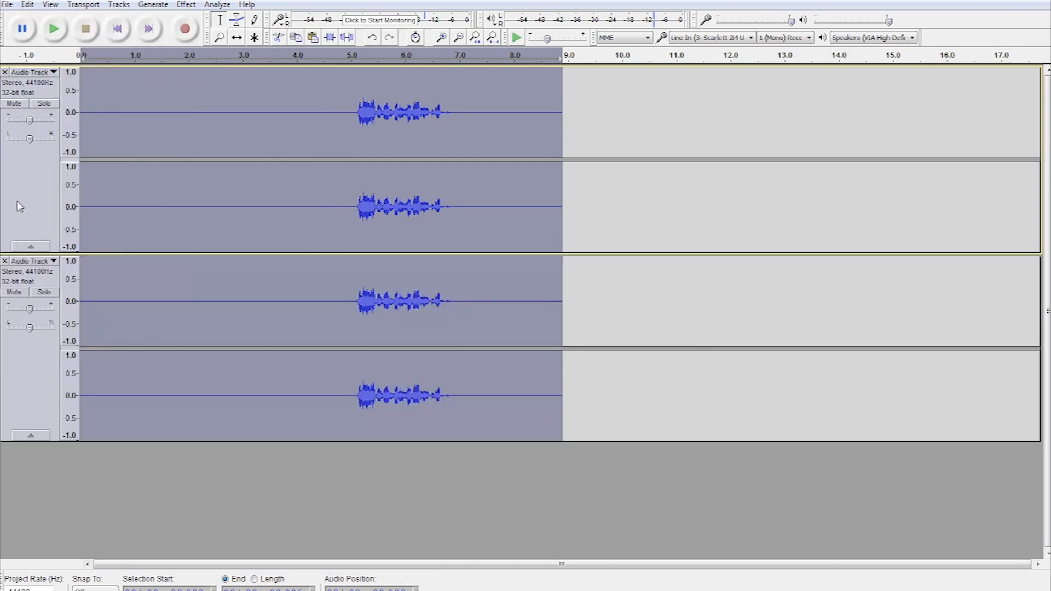
pyautogui.click(29, 5)
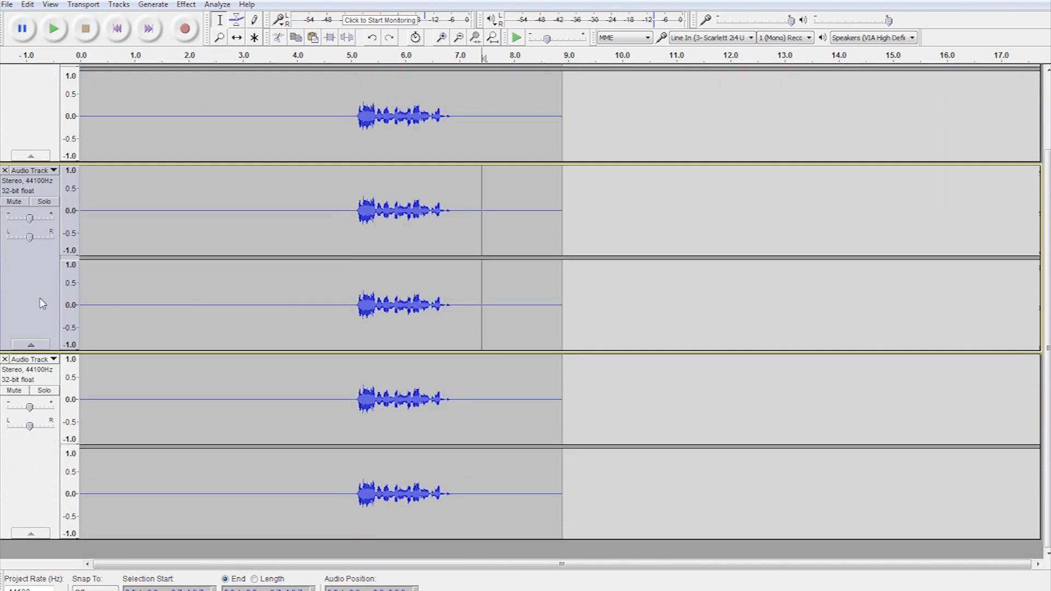
# Dismiss the Change Pitch effect opened by mistake
pyautogui.click(186, 4)
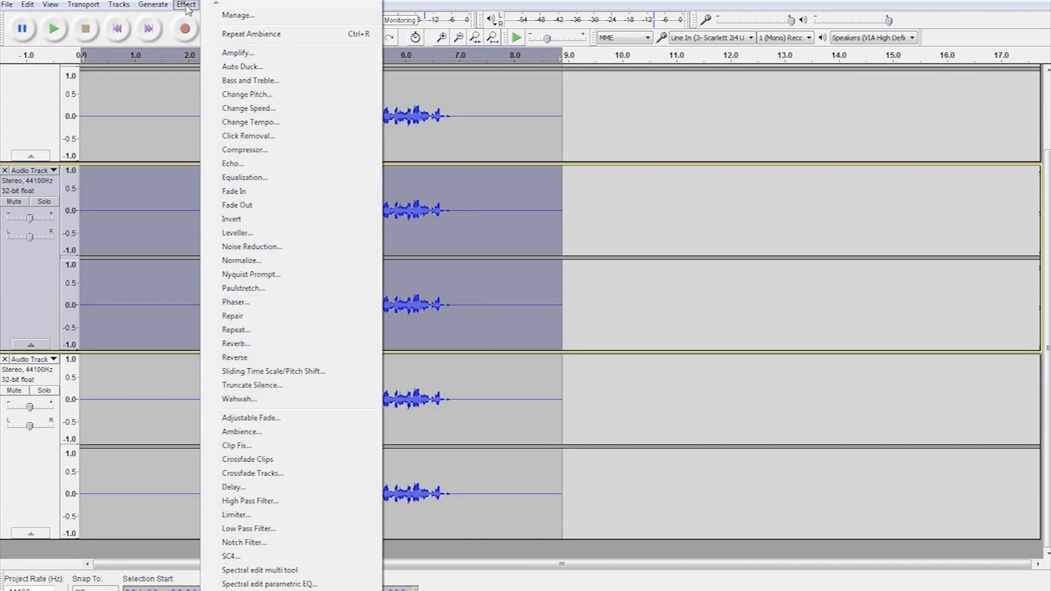
pyautogui.click(248, 94)
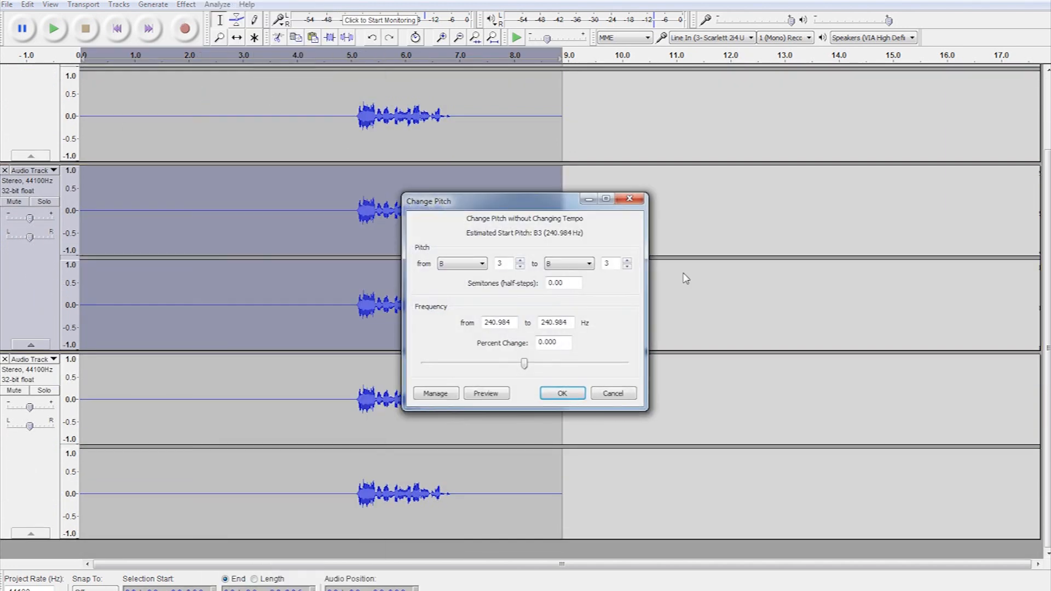
pyautogui.click(563, 393)
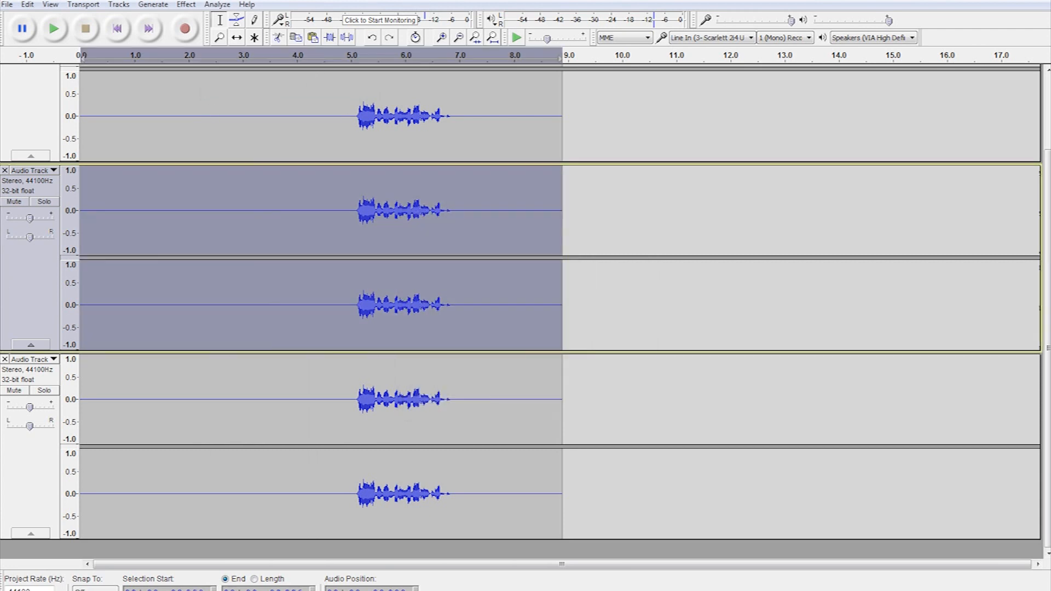
# Slow the middle track with Change Speed at -50 percent, doubling it to about 17.8 seconds
pyautogui.click(187, 5)
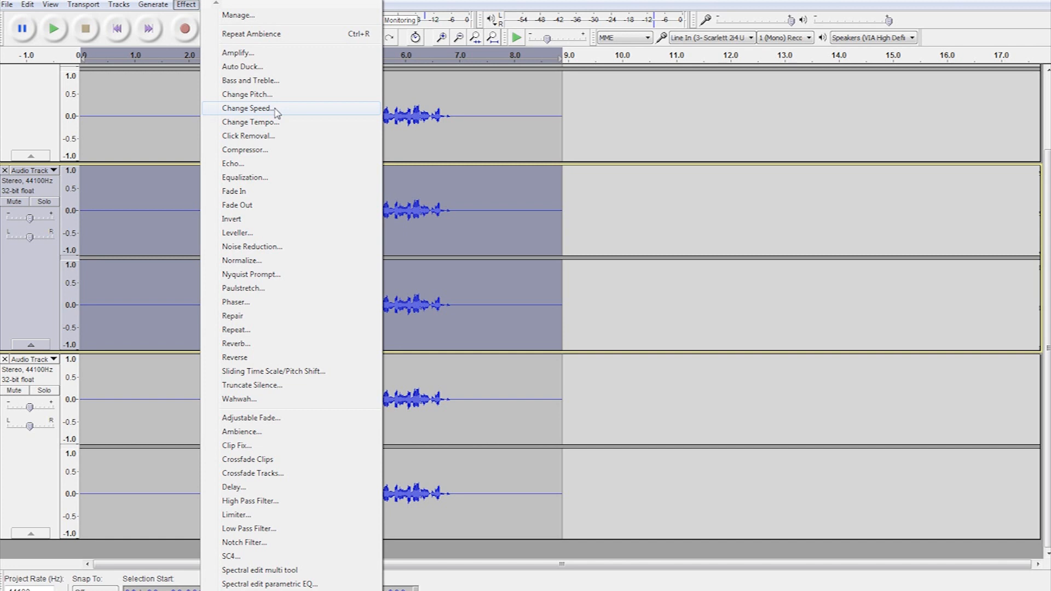
pyautogui.click(249, 107)
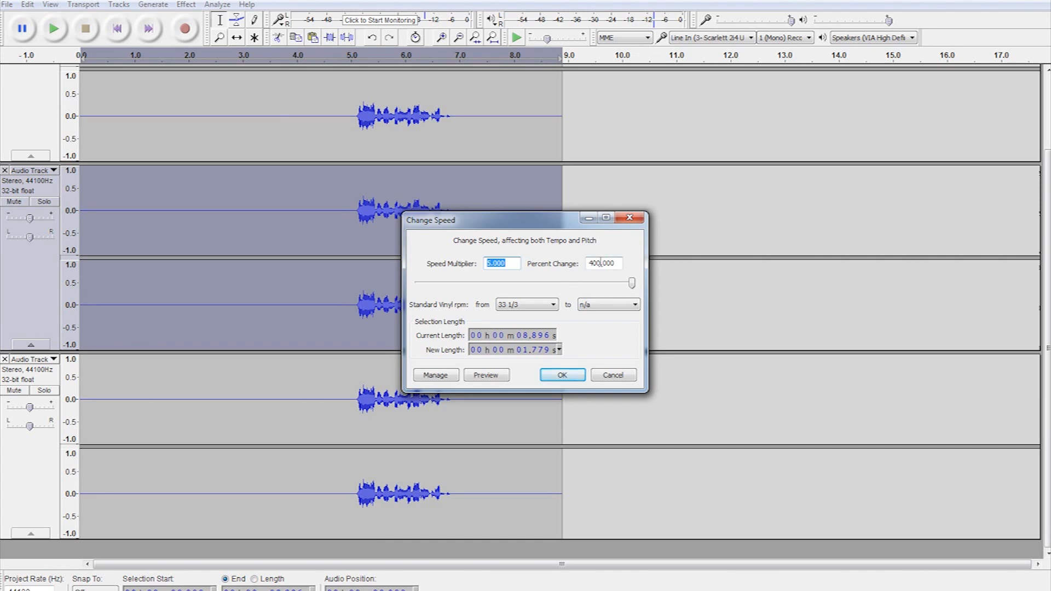
pyautogui.click(604, 263)
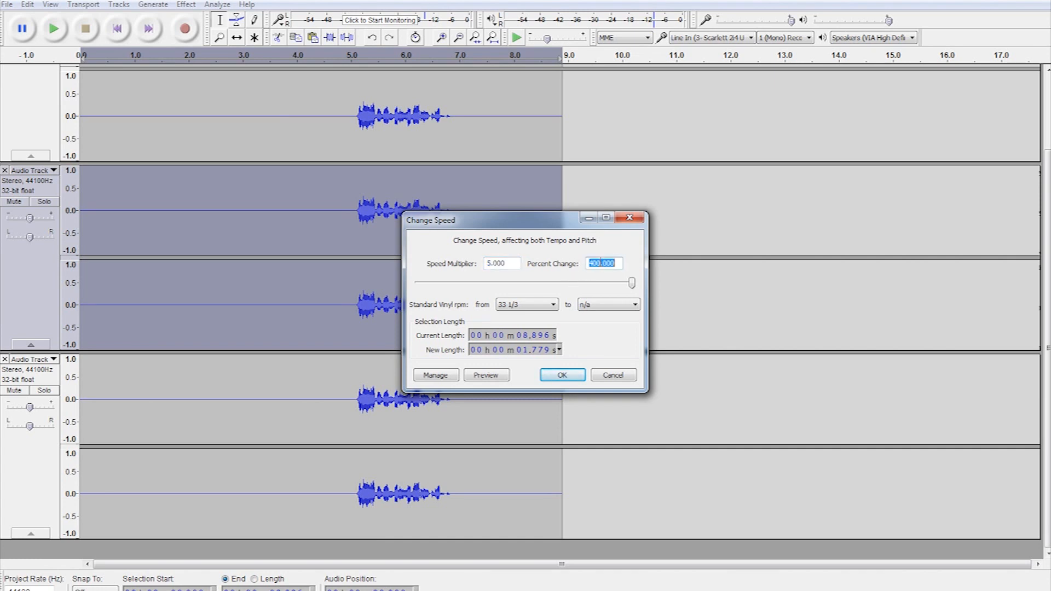
pyautogui.moveTo(692, 254)
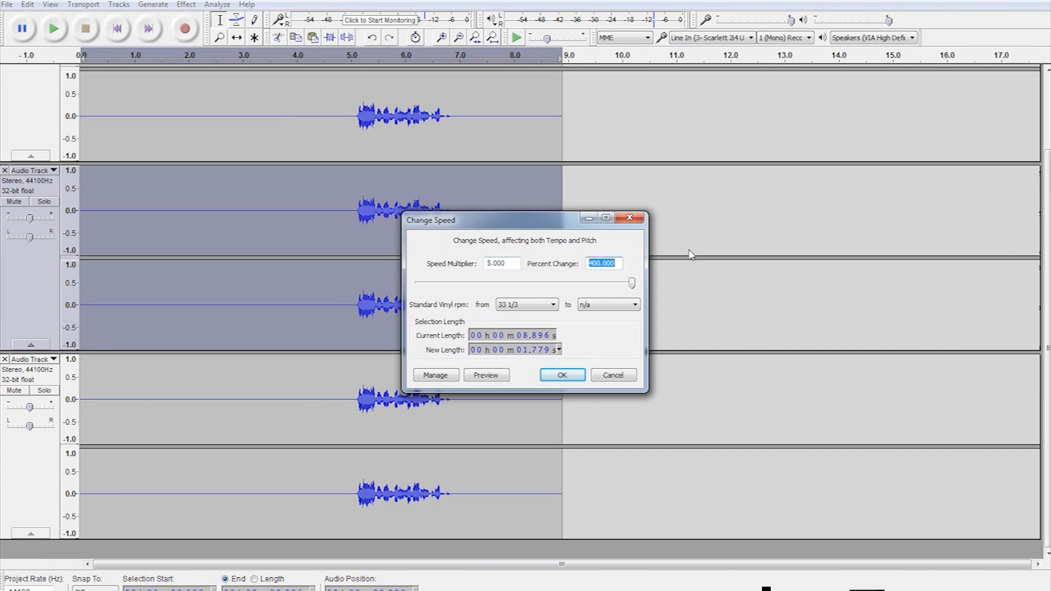
pyautogui.write('-50')
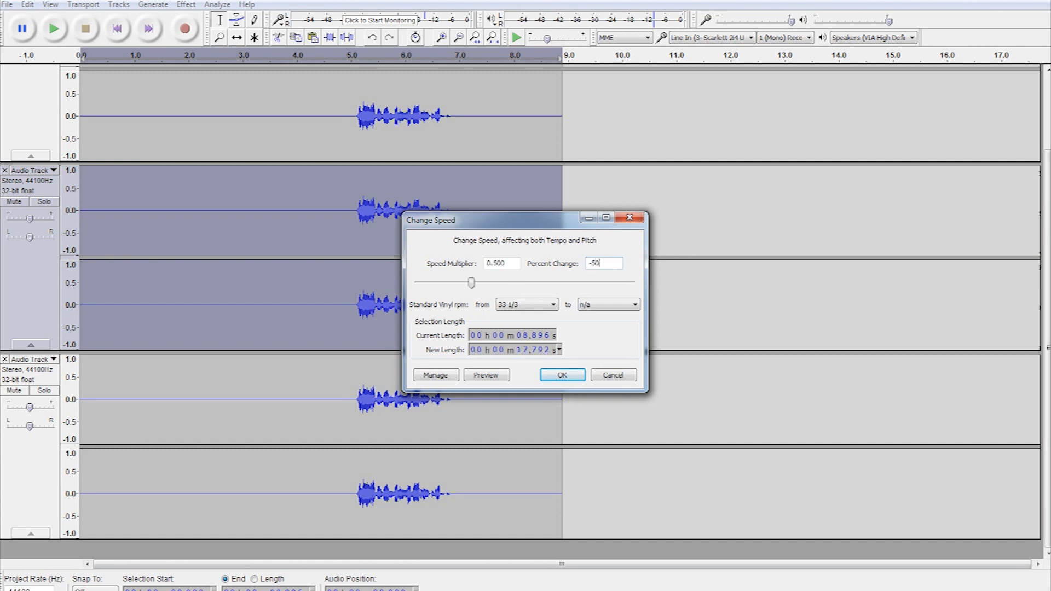
pyautogui.click(563, 375)
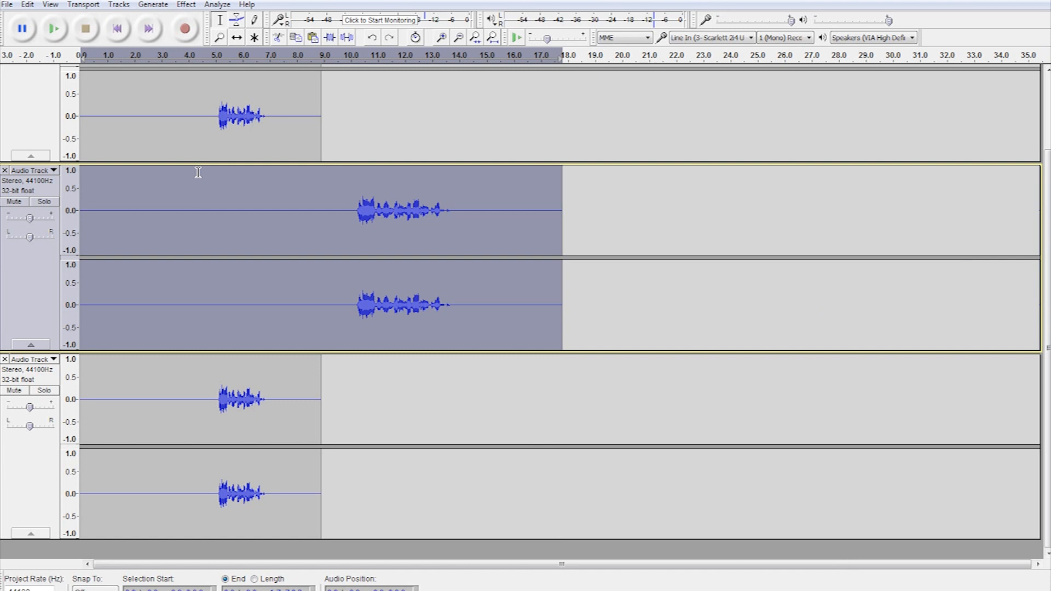
pyautogui.click(186, 4)
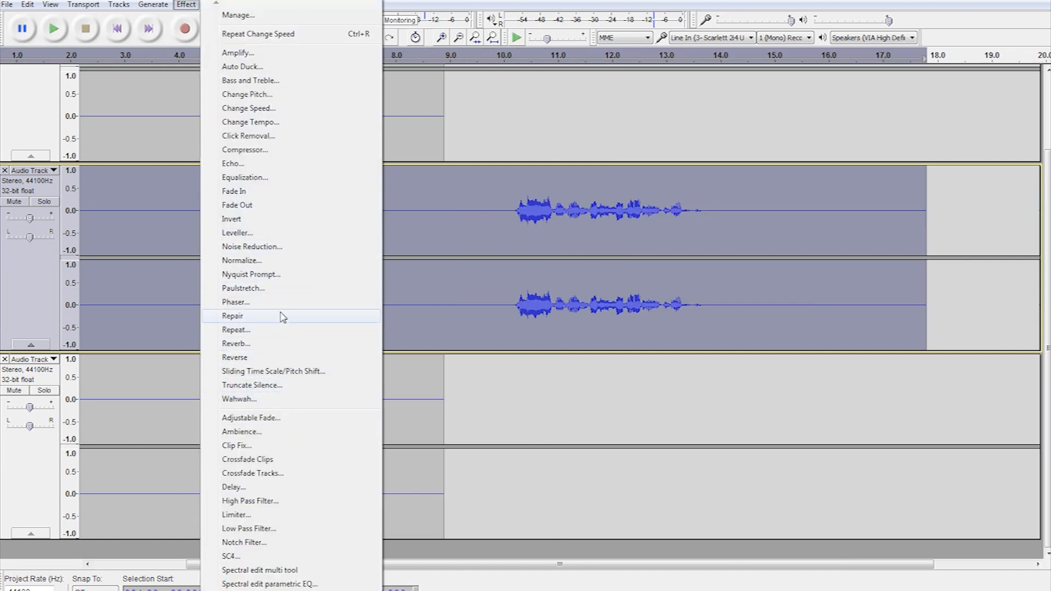
# Apply a Phaser with Stages reduced to 2 on the slowed middle track
pyautogui.click(235, 302)
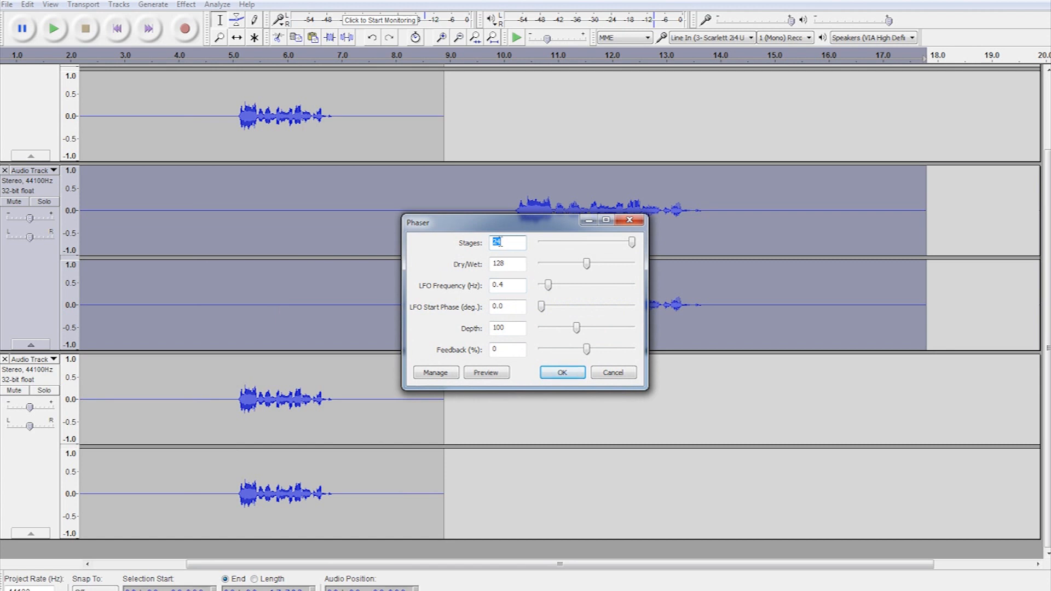
pyautogui.moveTo(631, 243); pyautogui.dragTo(540, 242)
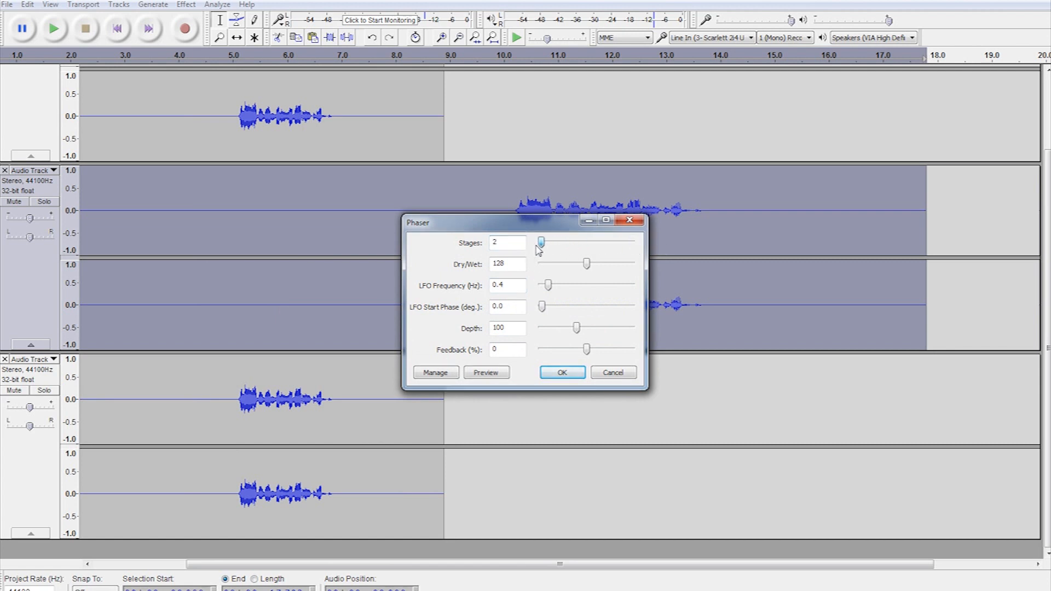
pyautogui.moveTo(540, 242); pyautogui.dragTo(632, 243)
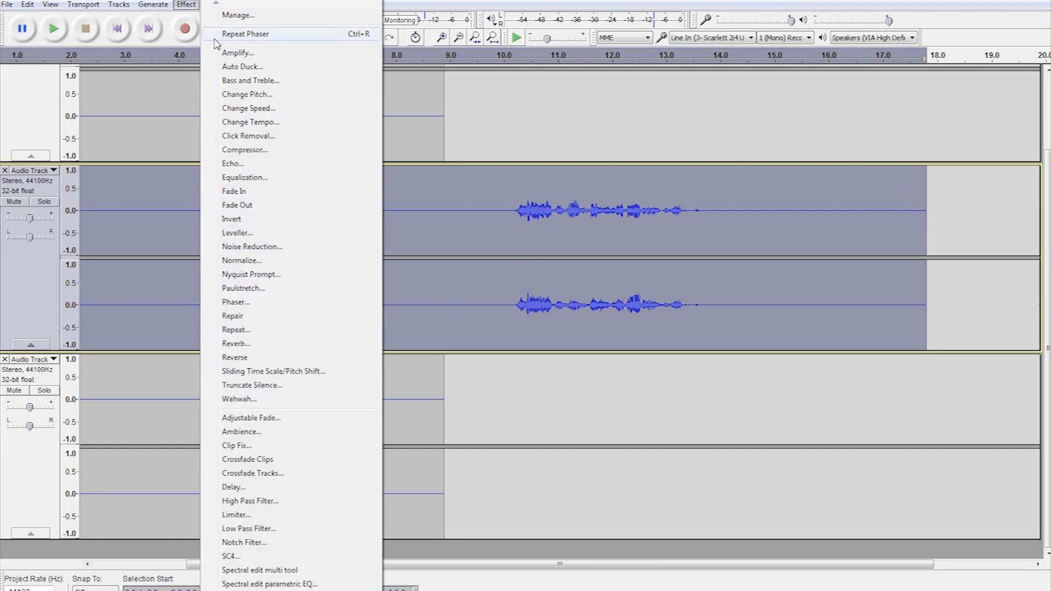
pyautogui.moveTo(265, 122)
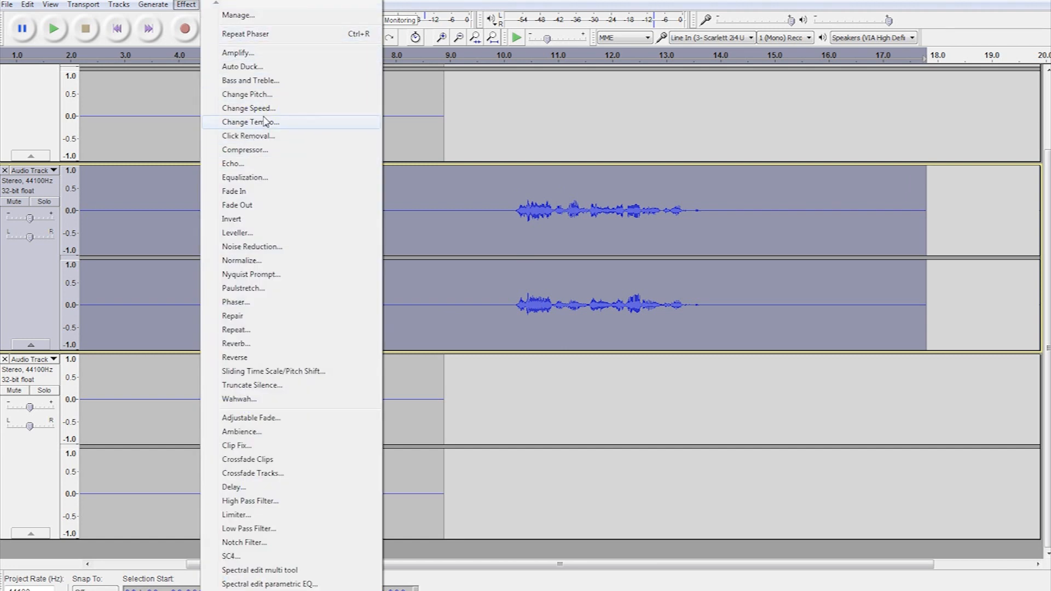
# Speed the middle track up 100 percent back to about 8.9 seconds, then select the bottom track
pyautogui.click(247, 108)
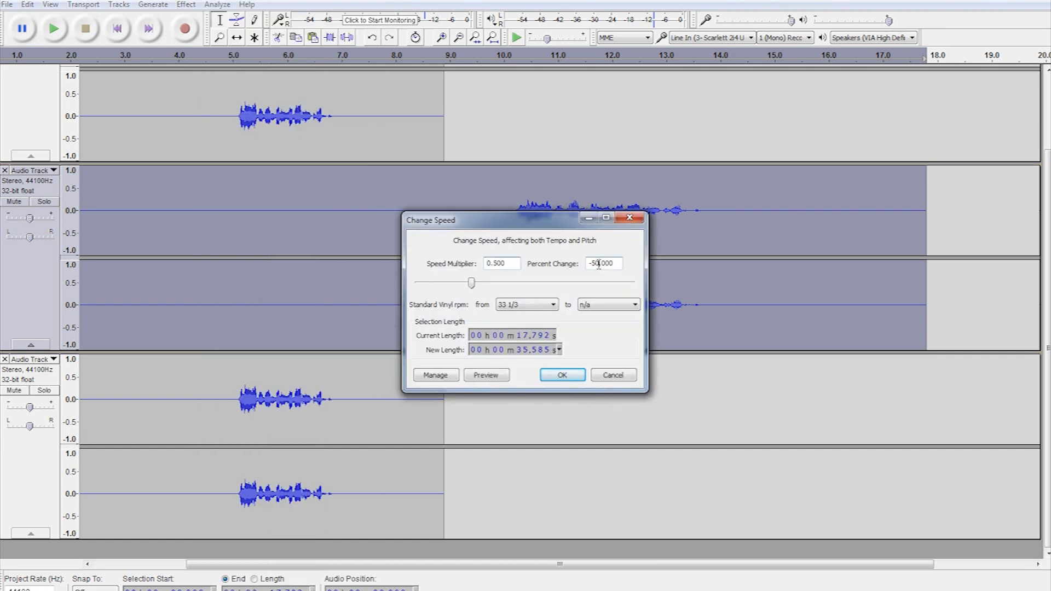
pyautogui.click(605, 263)
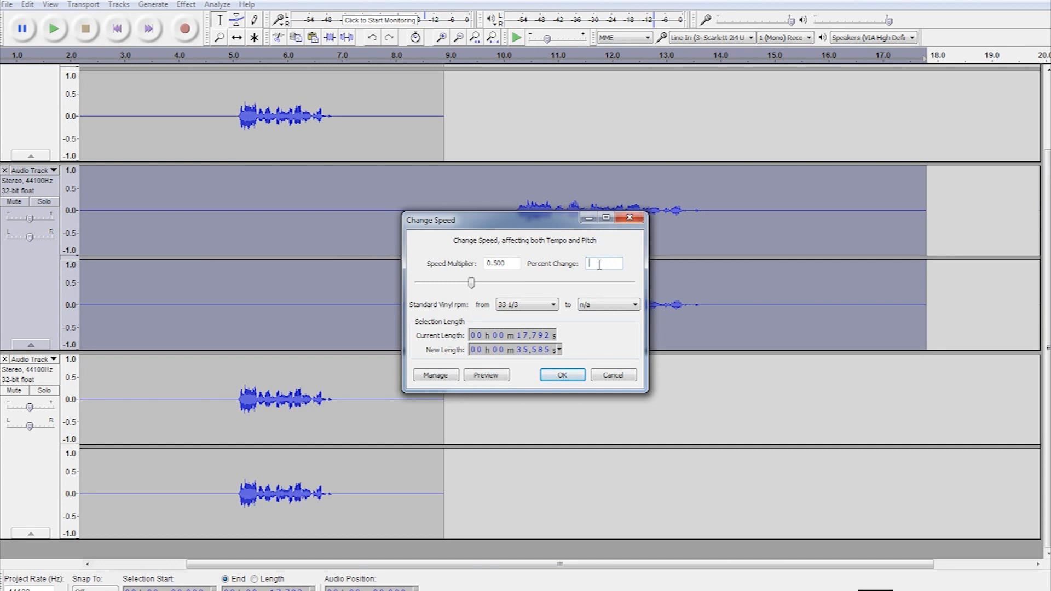
pyautogui.write('100')
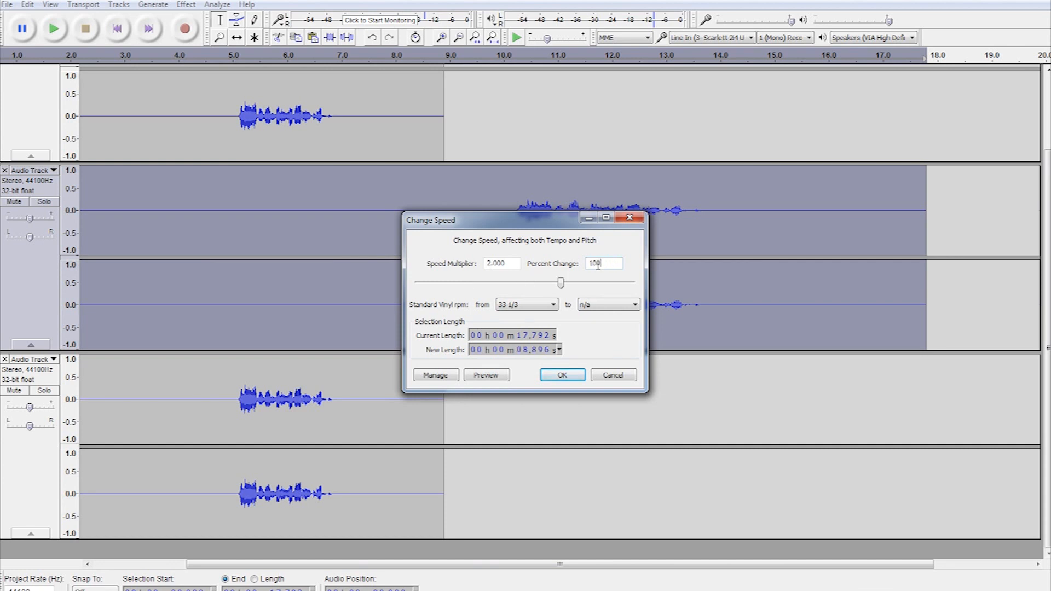
pyautogui.click(563, 374)
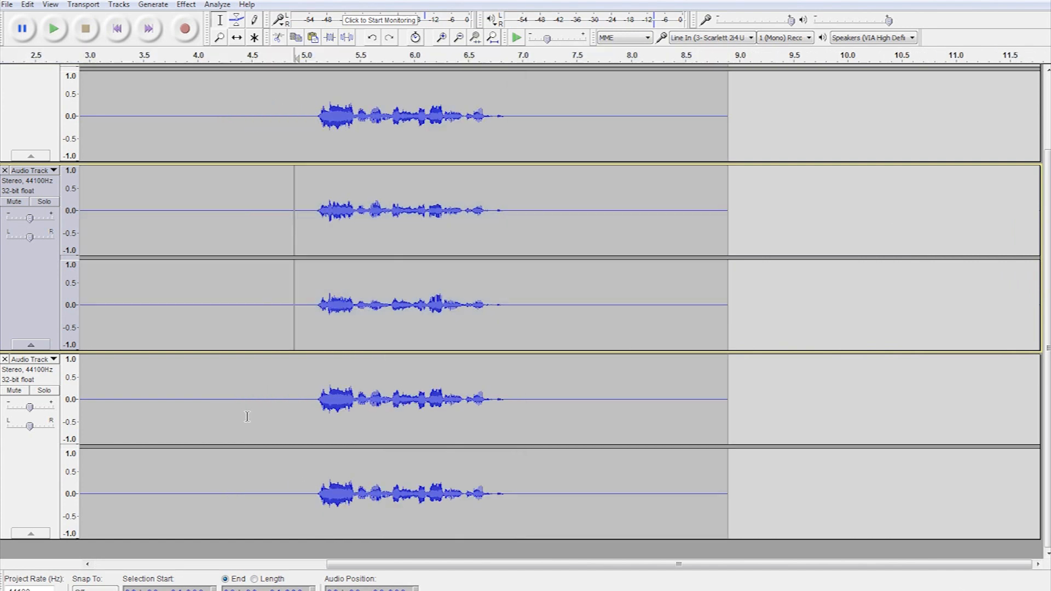
pyautogui.click(31, 371)
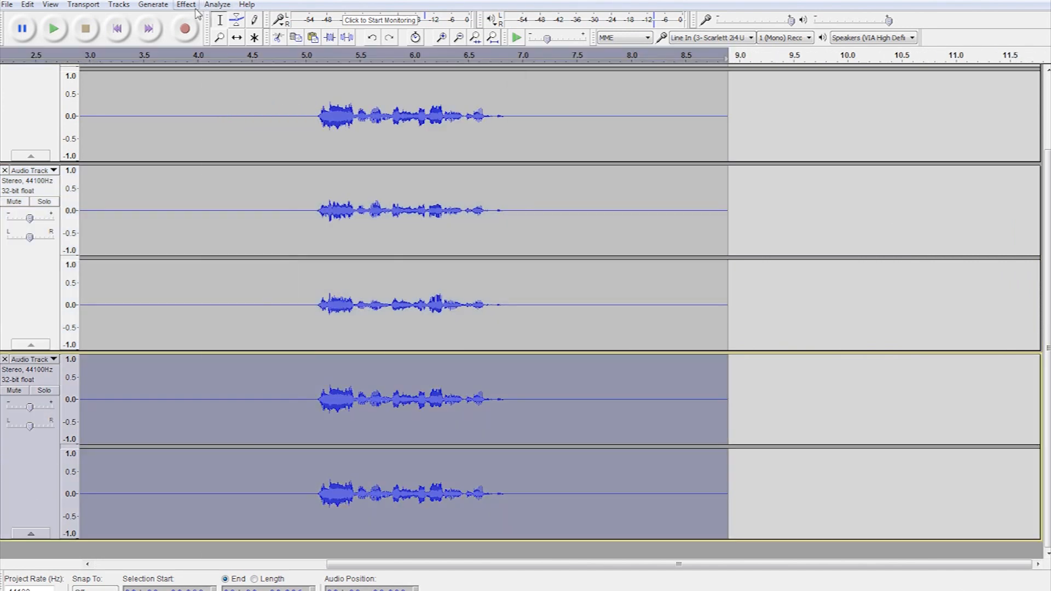
# Apply the Ambience effect with a factory reverb preset to the bottom voice track
pyautogui.click(185, 4)
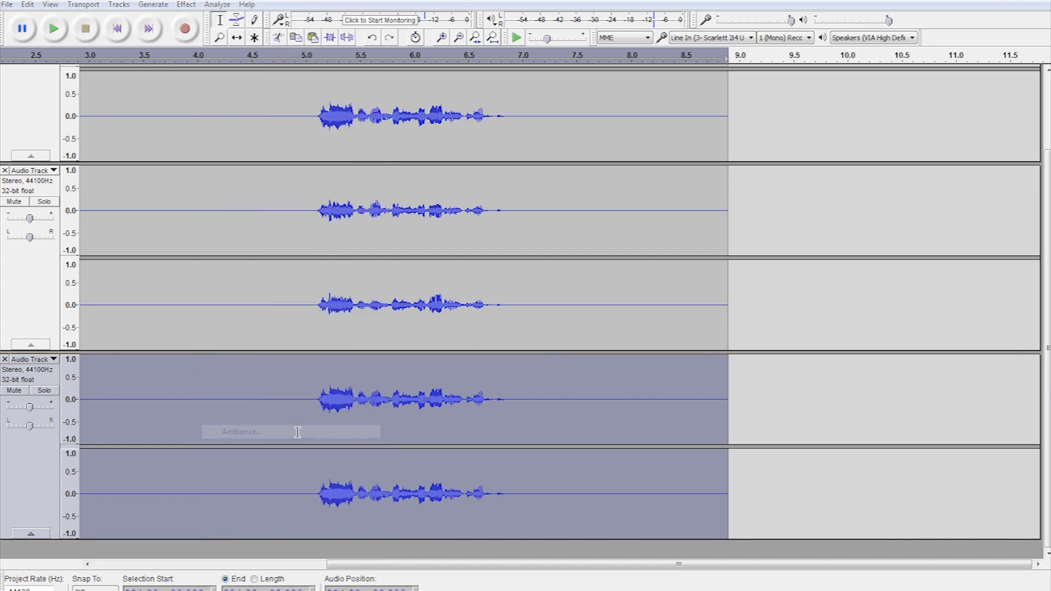
pyautogui.click(361, 407)
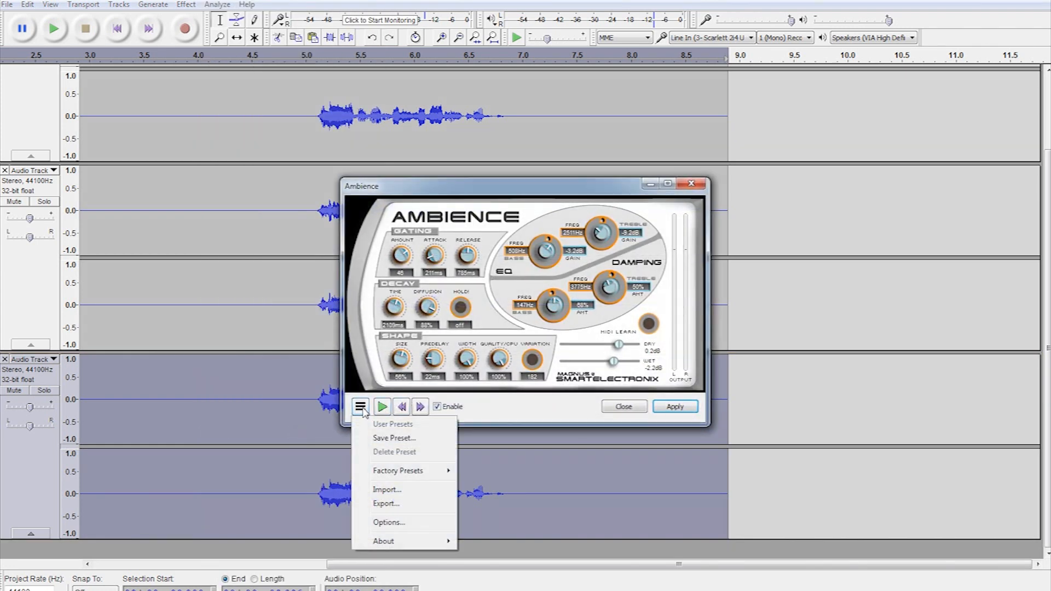
pyautogui.click(398, 471)
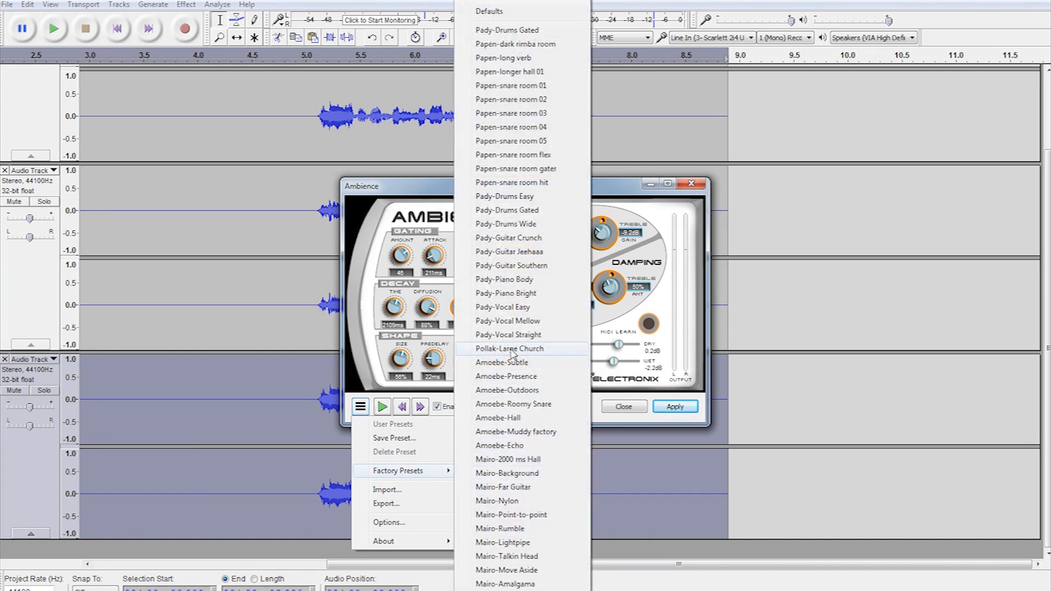
pyautogui.click(508, 349)
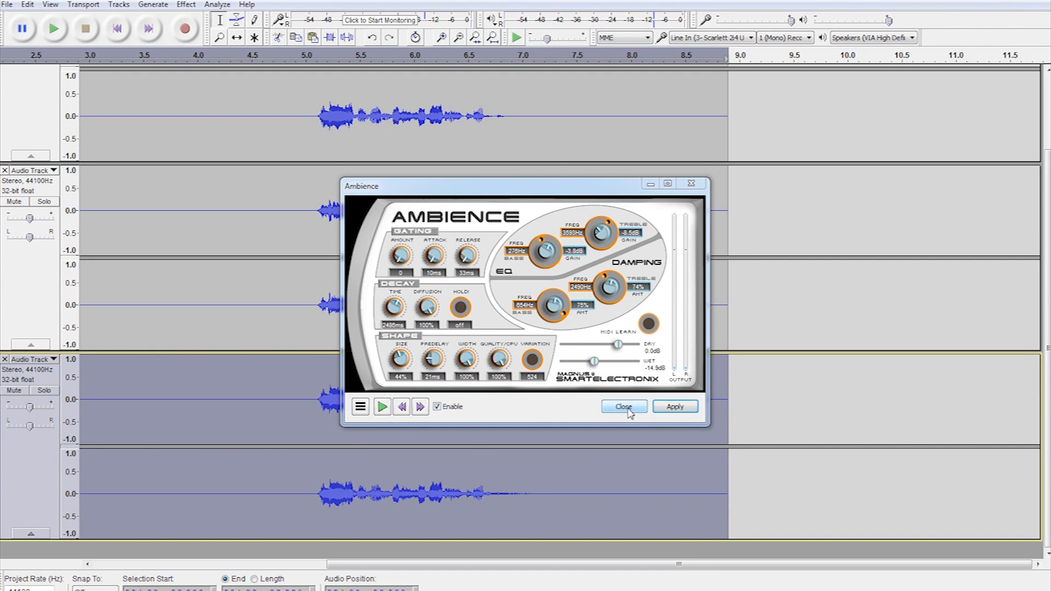
pyautogui.click(624, 407)
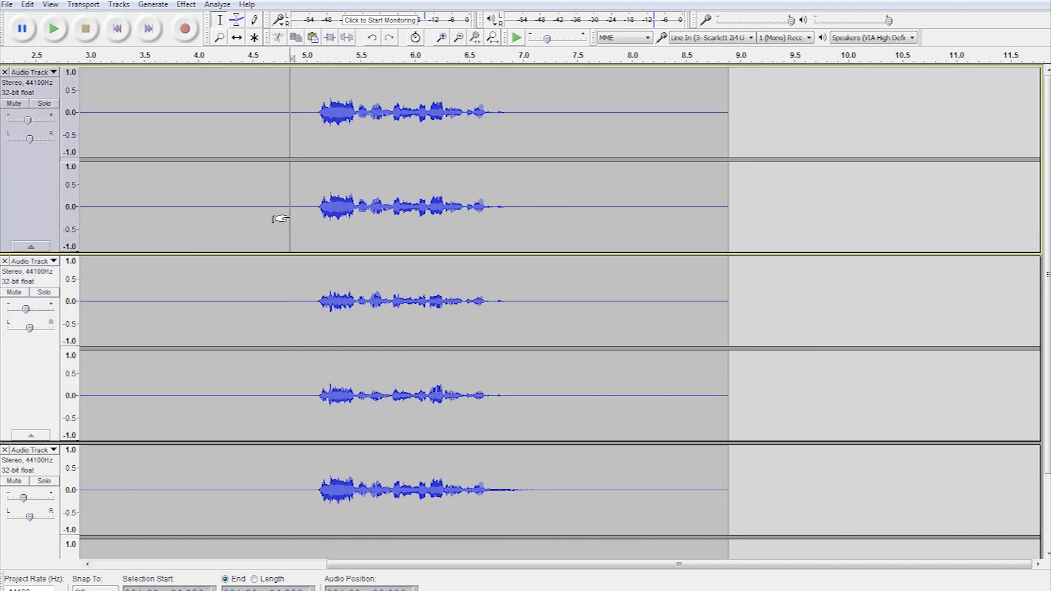
pyautogui.click(53, 29)
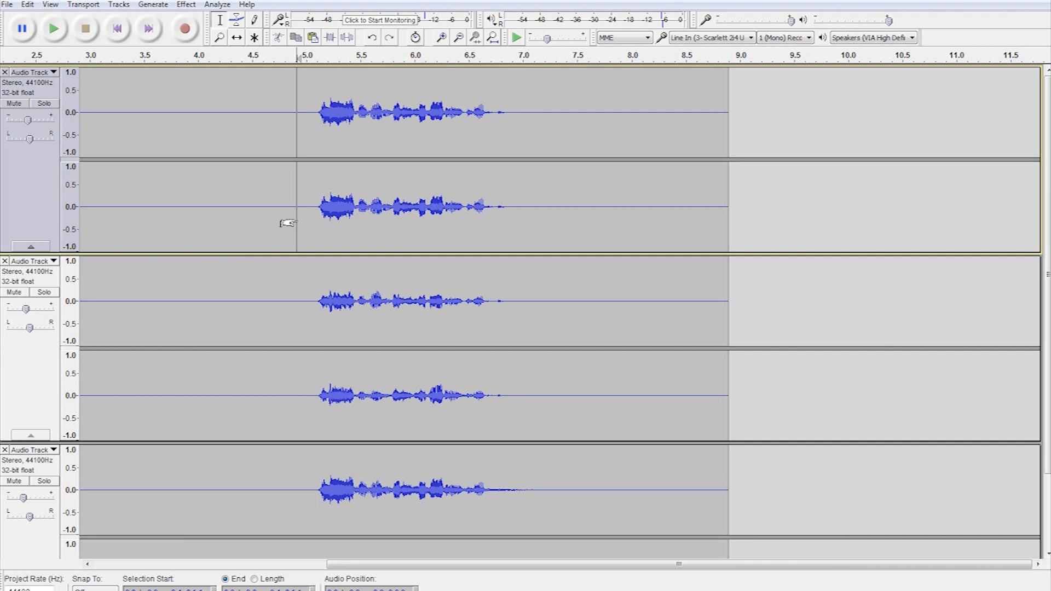
pyautogui.moveTo(206, 171)
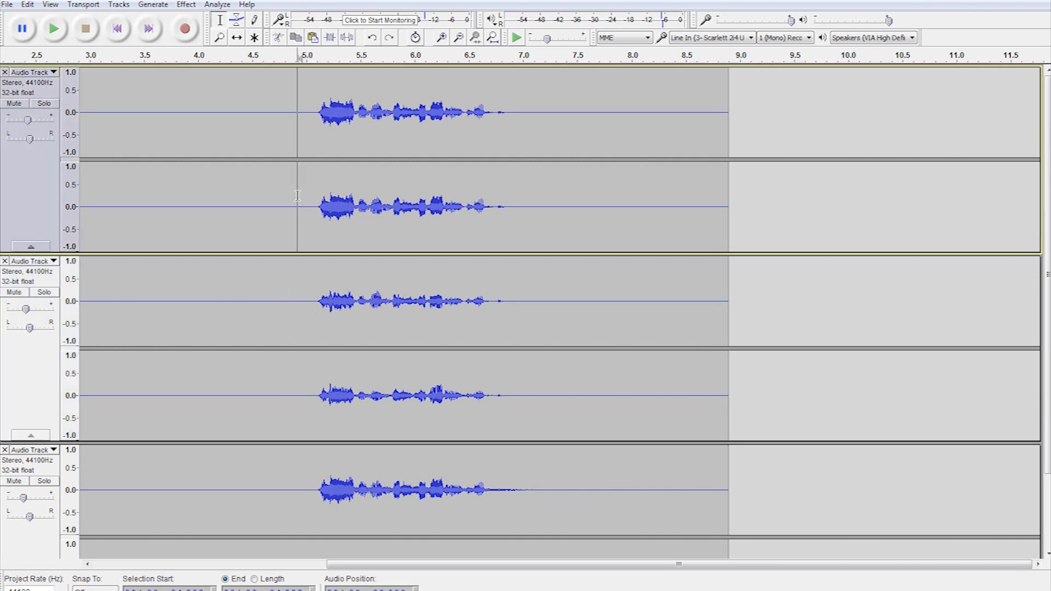
pyautogui.click(186, 4)
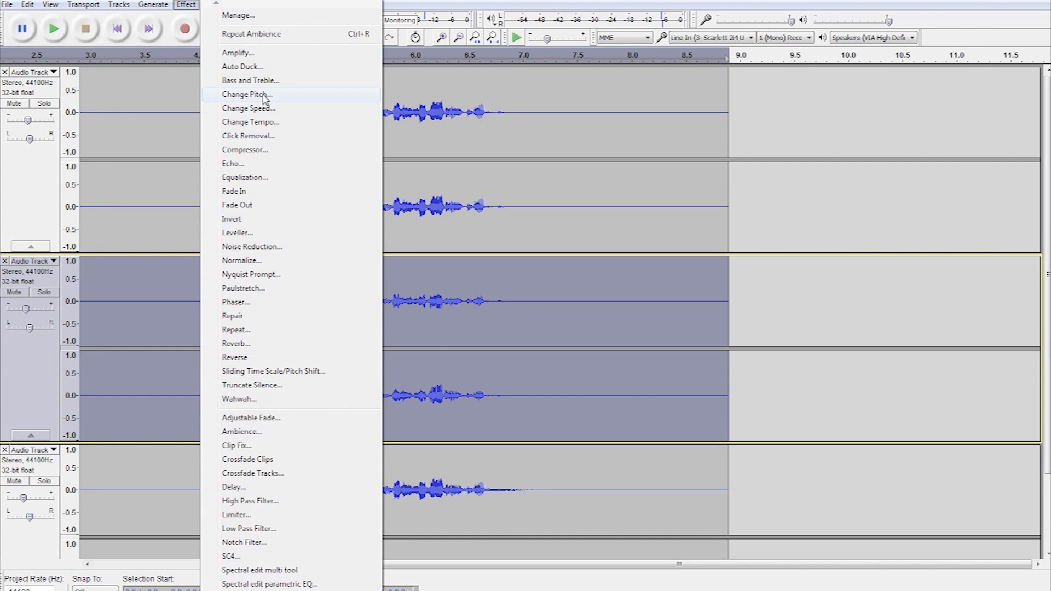
pyautogui.click(247, 95)
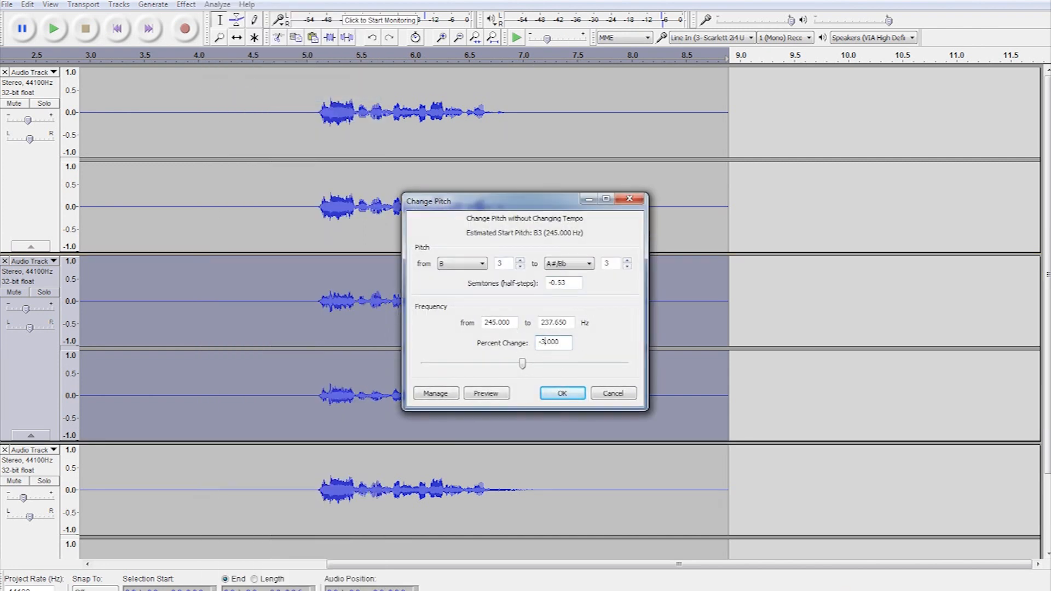
pyautogui.click(563, 393)
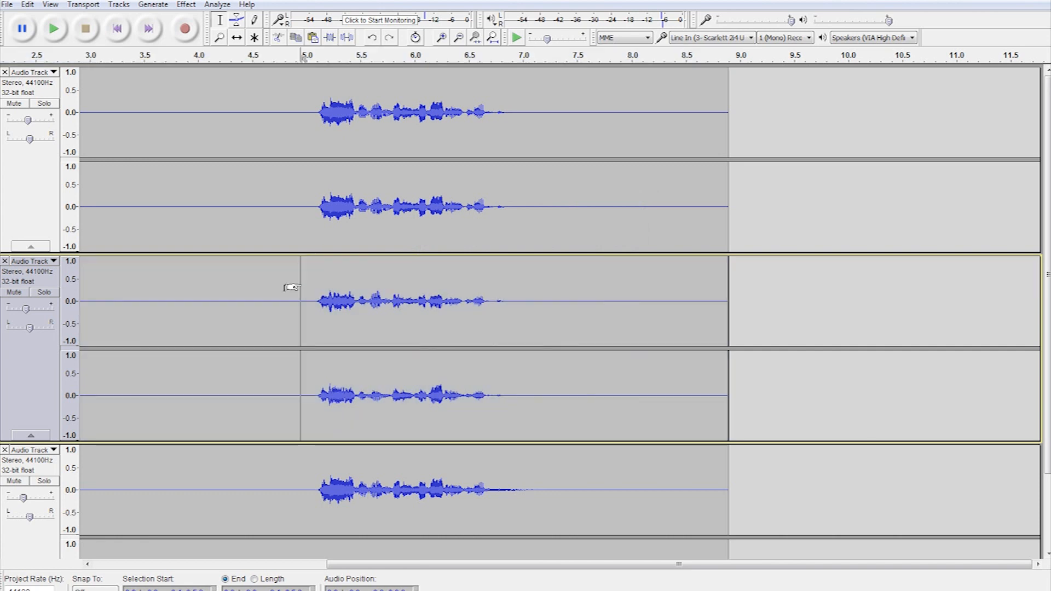
pyautogui.click(53, 30)
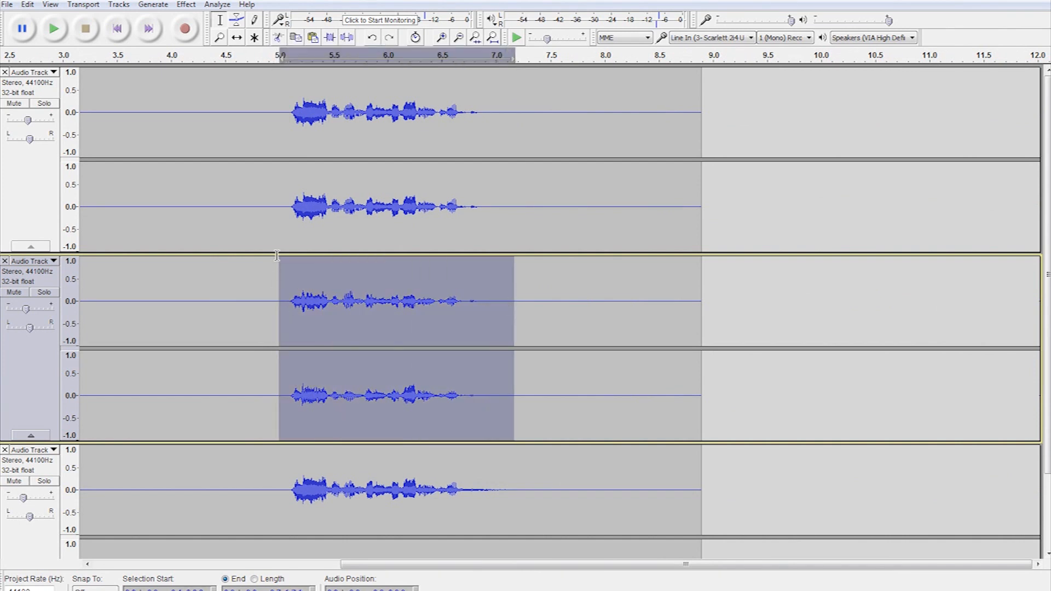
pyautogui.click(438, 37)
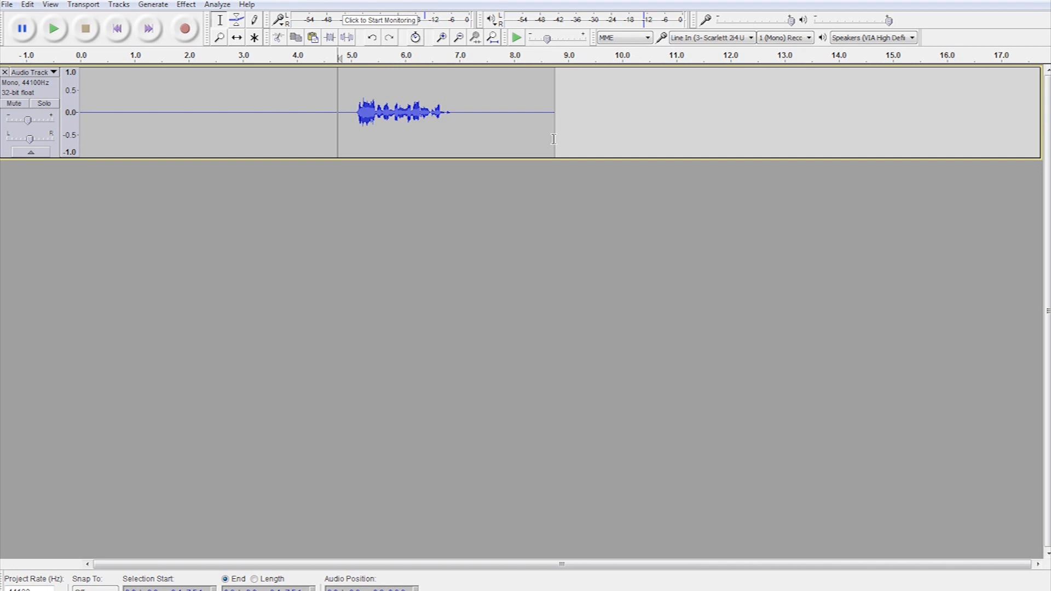
pyautogui.moveTo(475, 248)
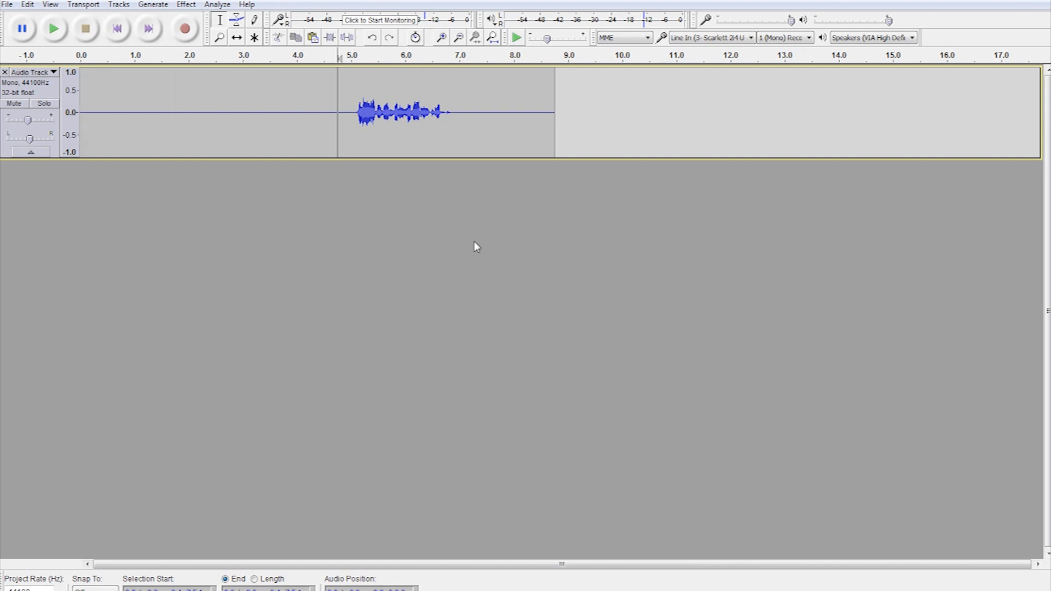